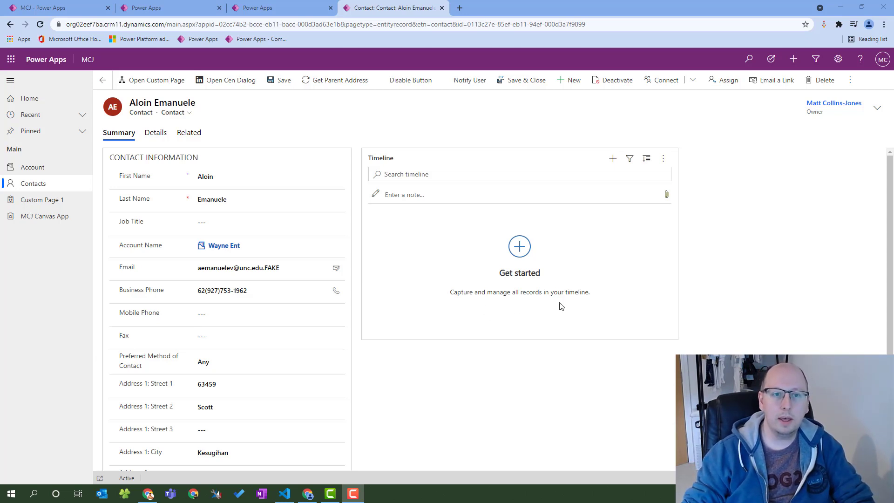
mouse_move(429, 260)
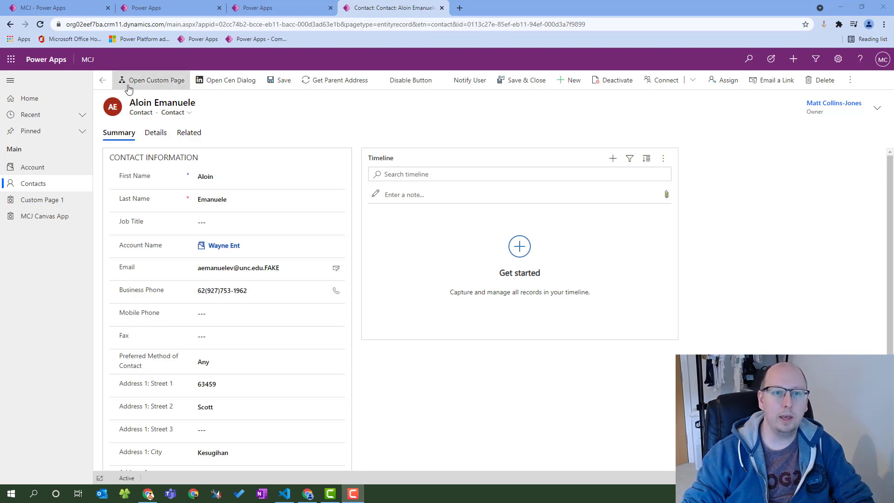
mouse_move(145, 88)
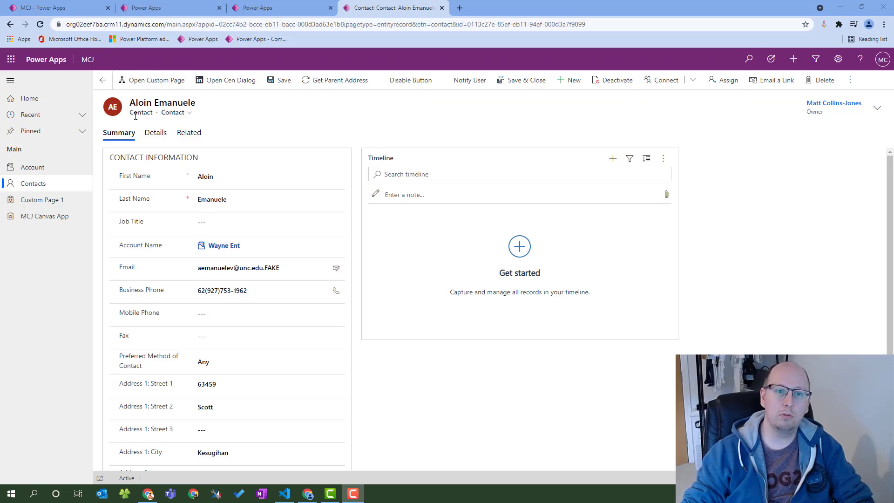
mouse_move(201, 126)
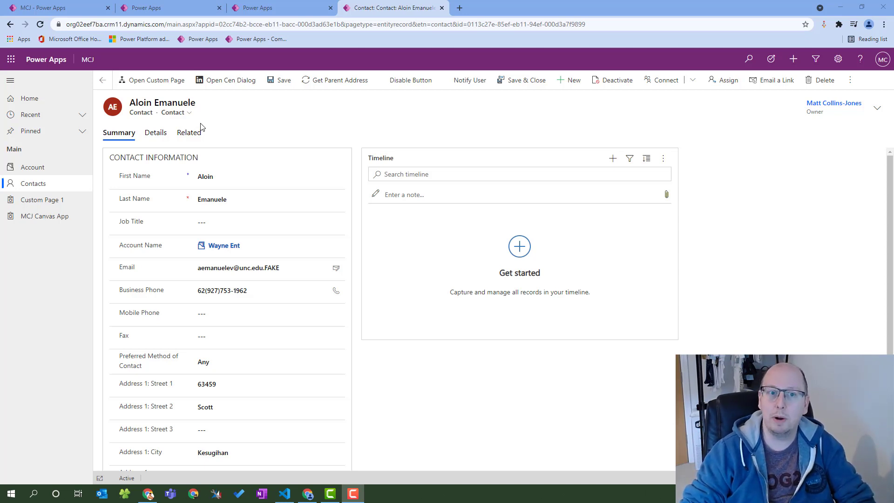
mouse_move(169, 120)
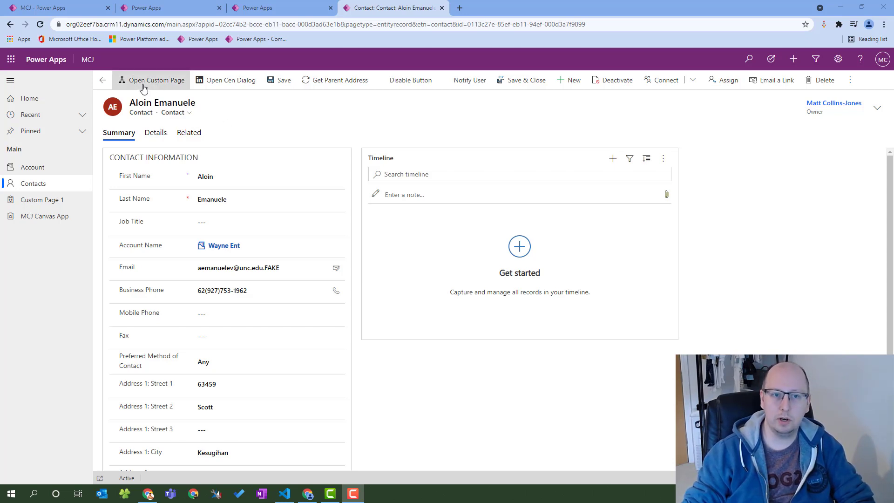
- From the contact's Open Custom Page dialog, enter CEO and submit it as the Job Title
left_click(156, 80)
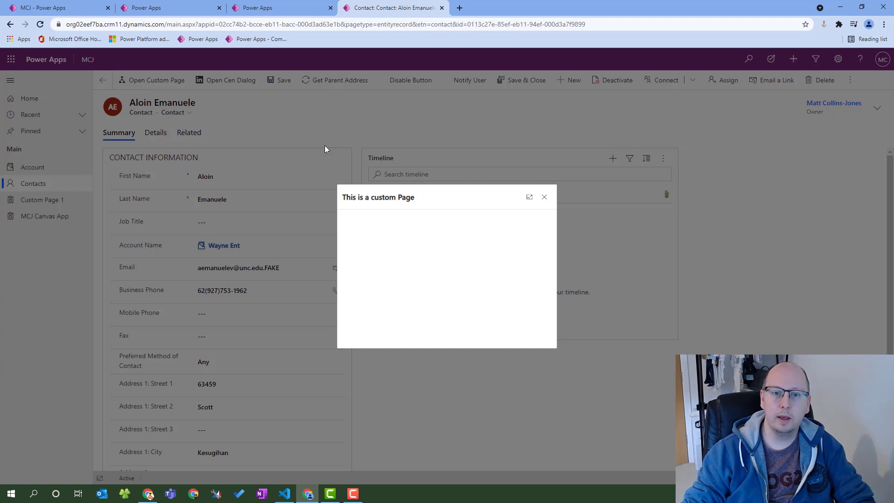
mouse_move(484, 292)
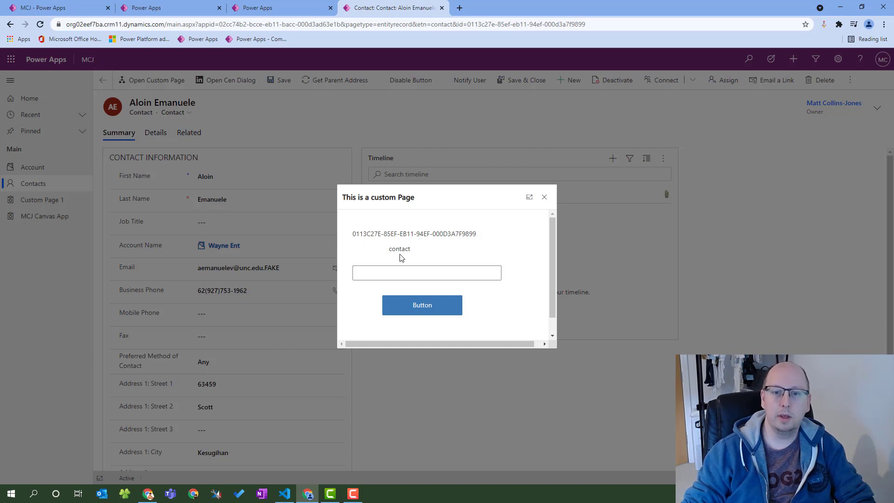
mouse_move(402, 255)
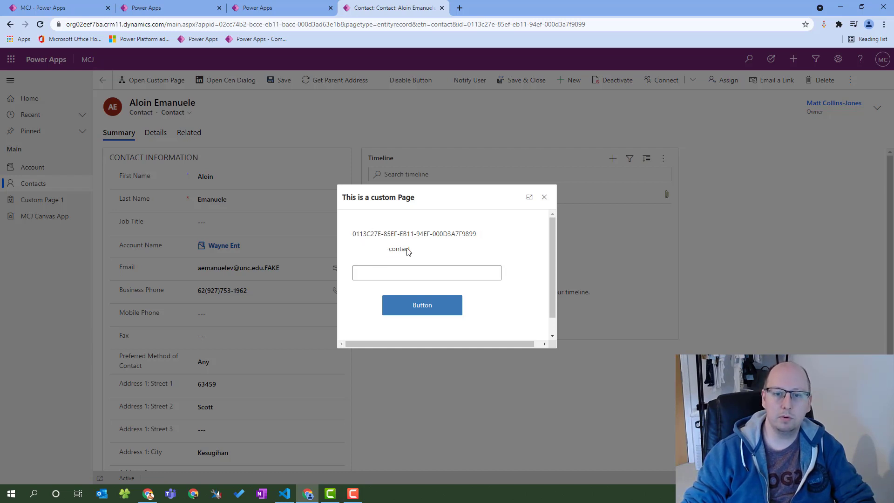
left_click(426, 273)
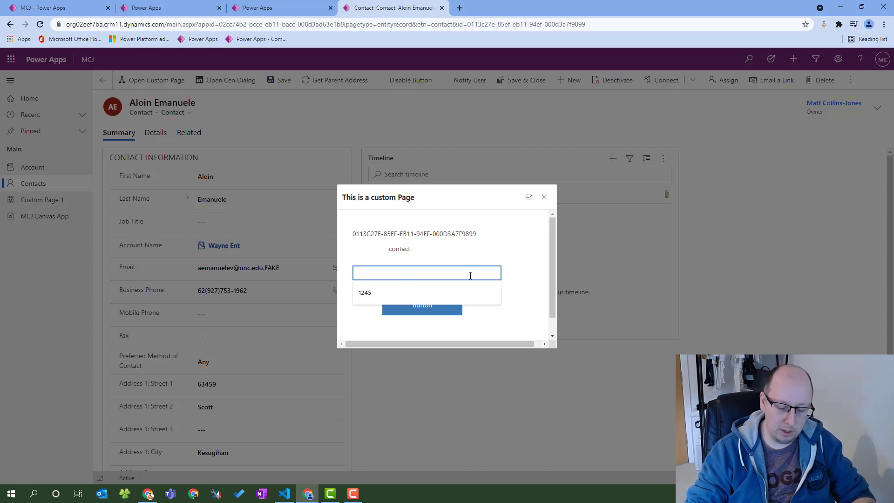
type("CEO")
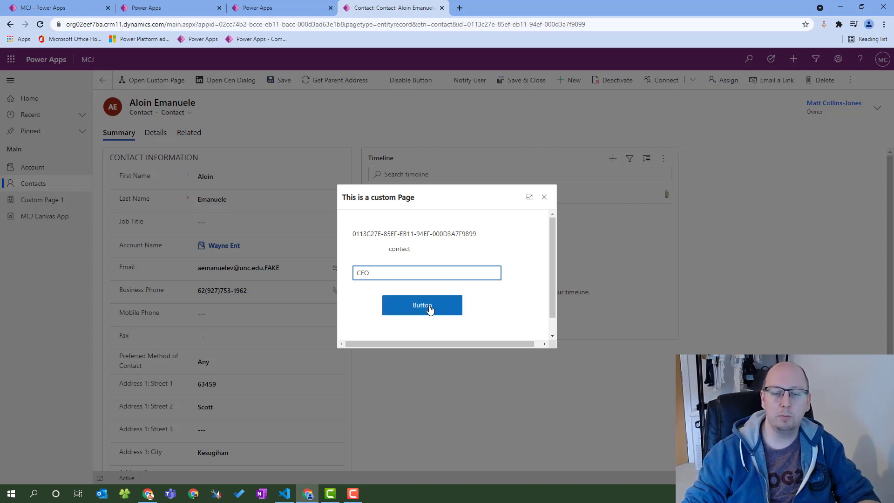
left_click(422, 305)
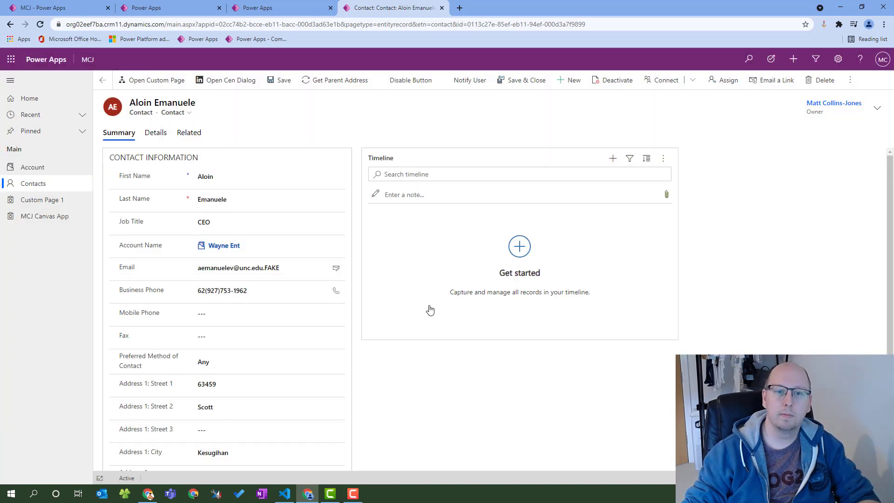
left_click(228, 222)
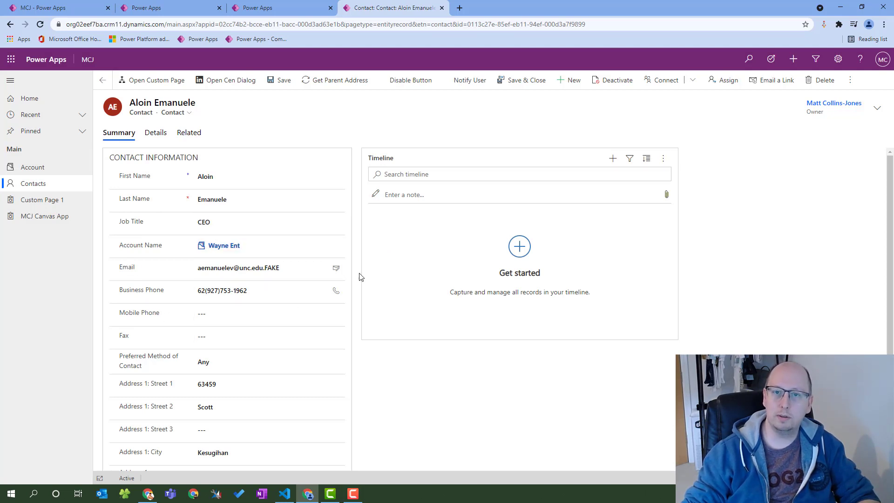
left_click(269, 335)
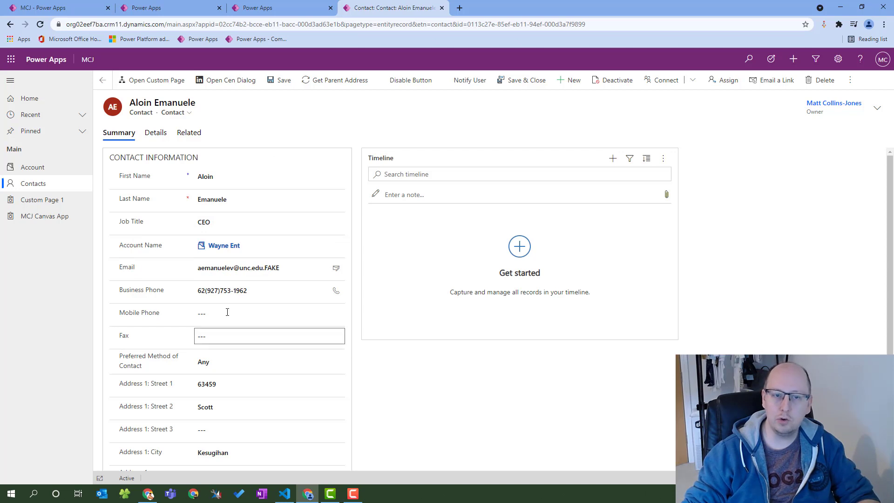
left_click(268, 222)
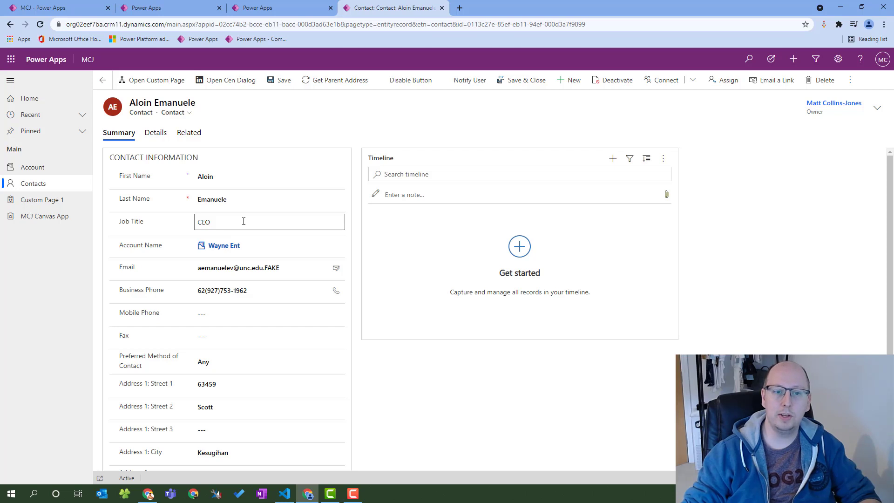
left_click(269, 199)
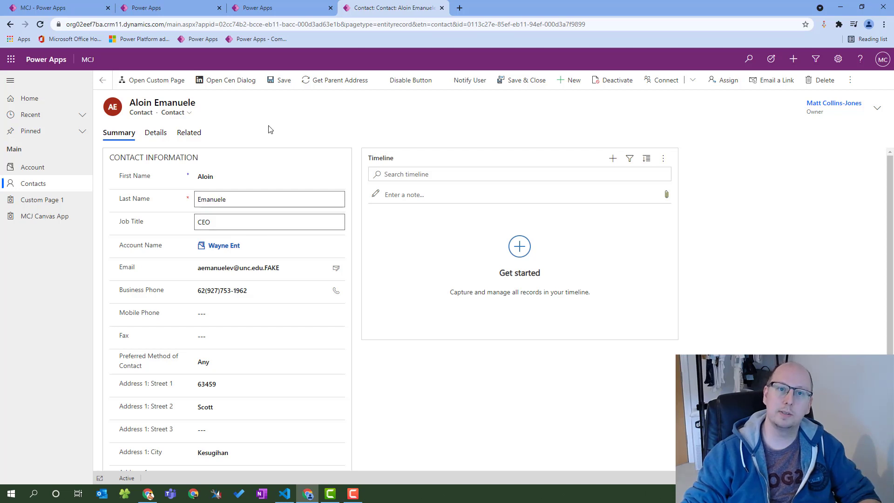
- Switch to the Studio tab and inspect the label bound to varRecordID on the custom page
left_click(280, 7)
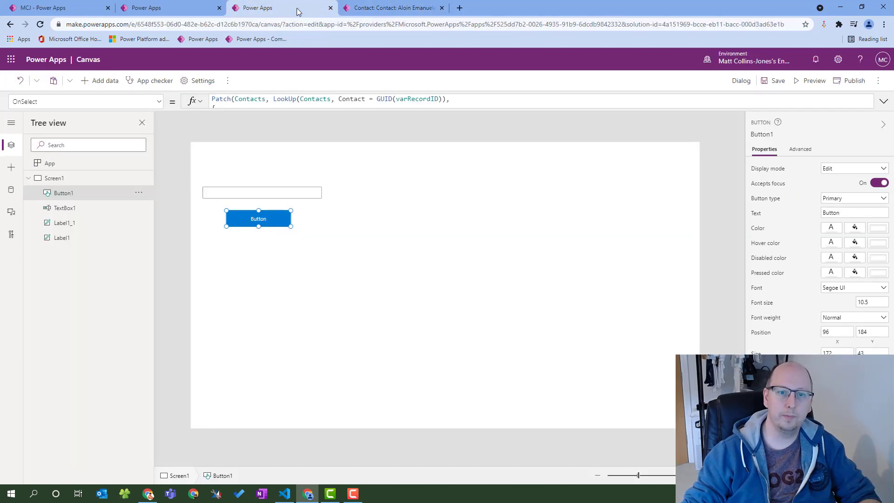
mouse_move(269, 164)
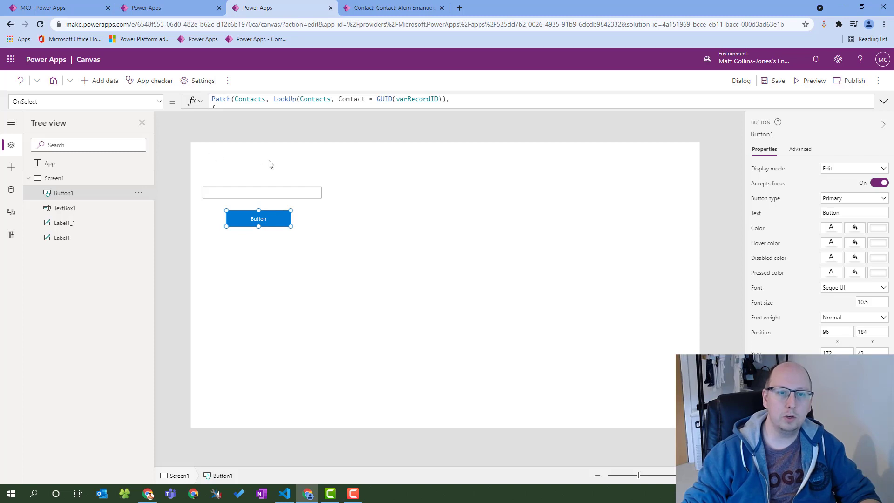
mouse_move(641, 477)
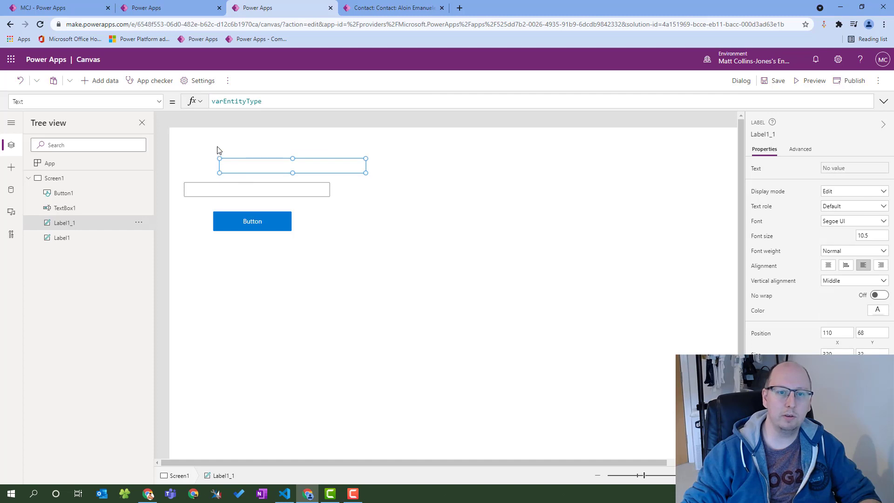
left_click(62, 238)
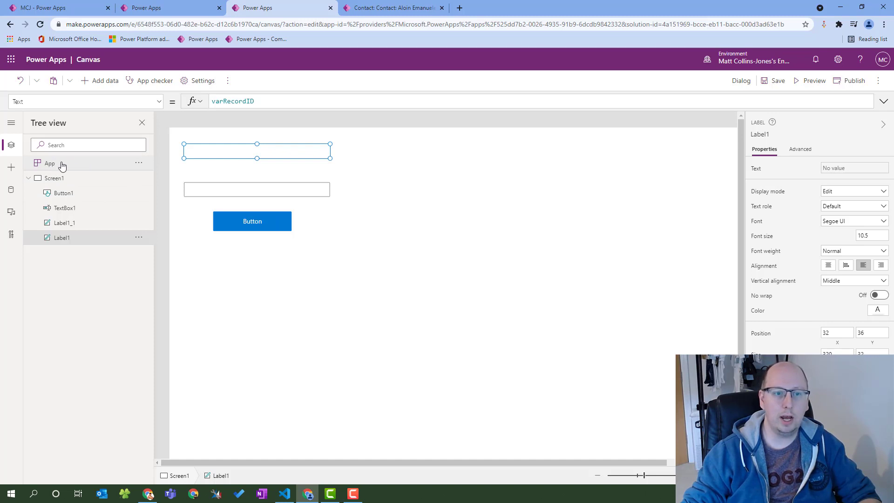
- Review App OnStart setting varRecordID and varEntityType from the recordId and entityName parameters
left_click(49, 163)
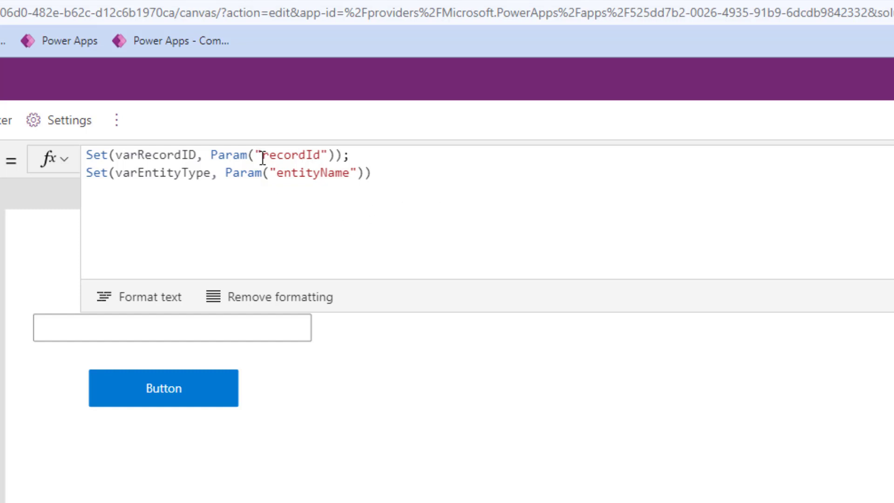
mouse_move(253, 186)
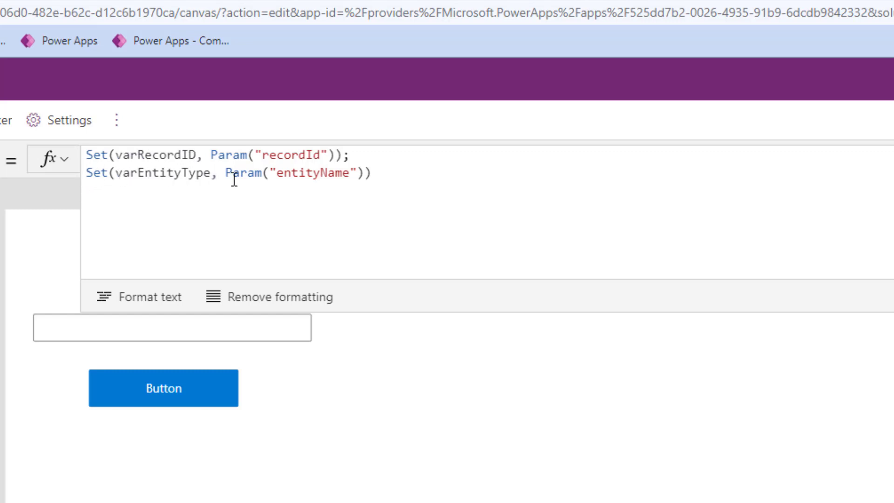
triple_click(217, 154)
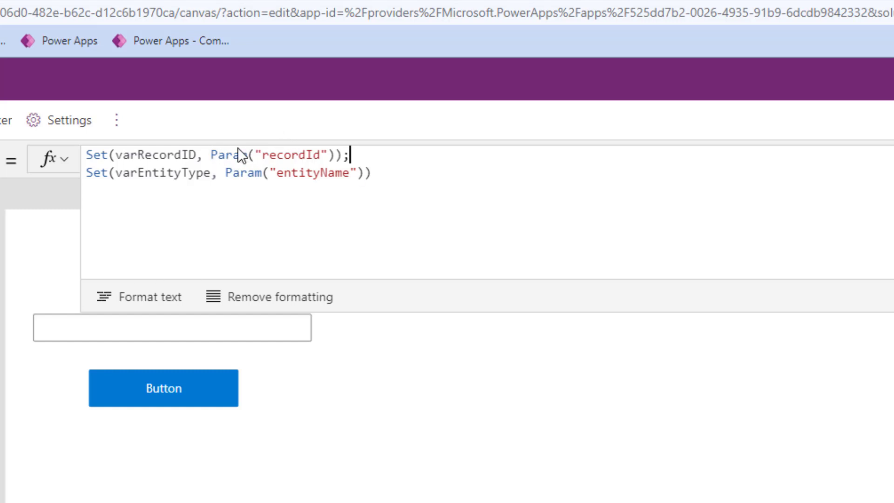
mouse_move(86, 158)
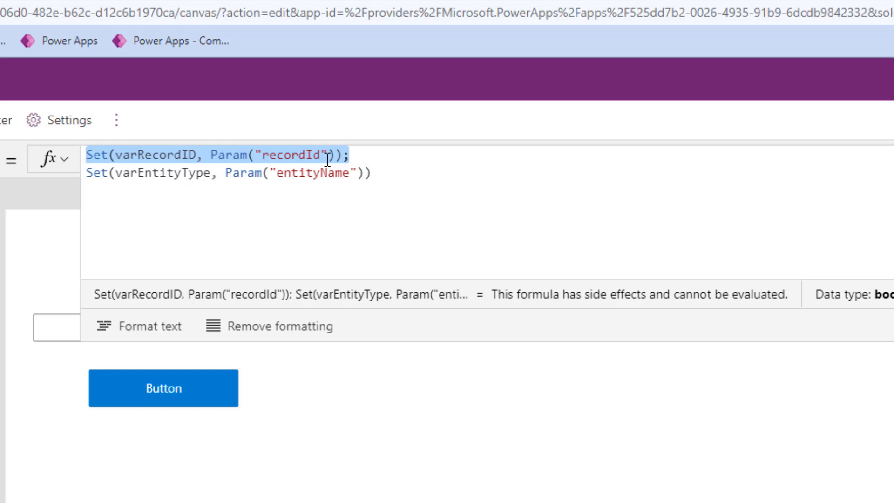
left_click(140, 154)
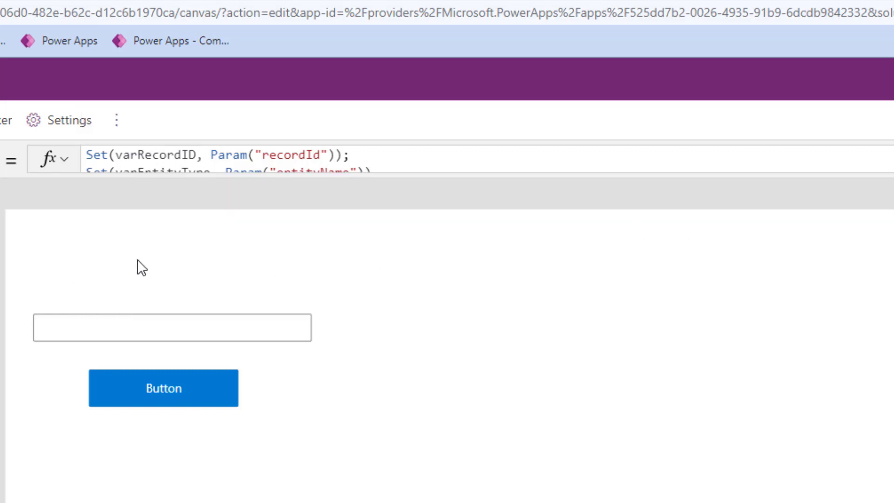
left_click(171, 253)
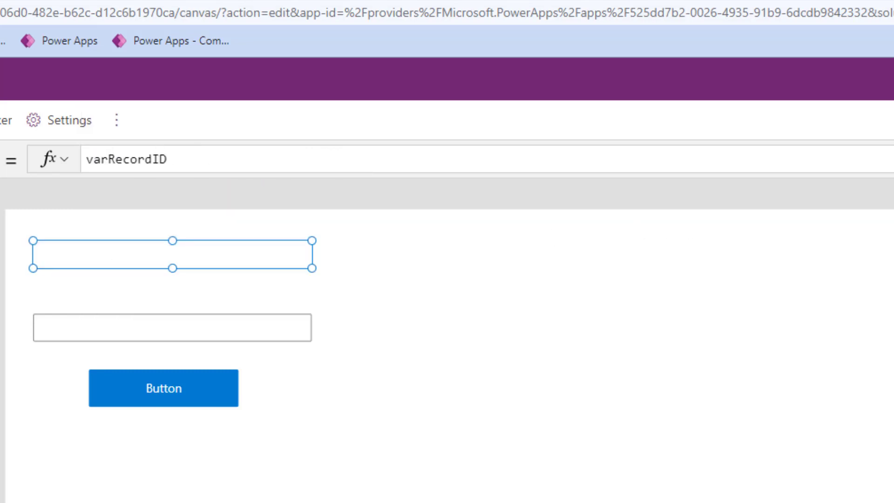
left_click(145, 158)
type("varEntityType")
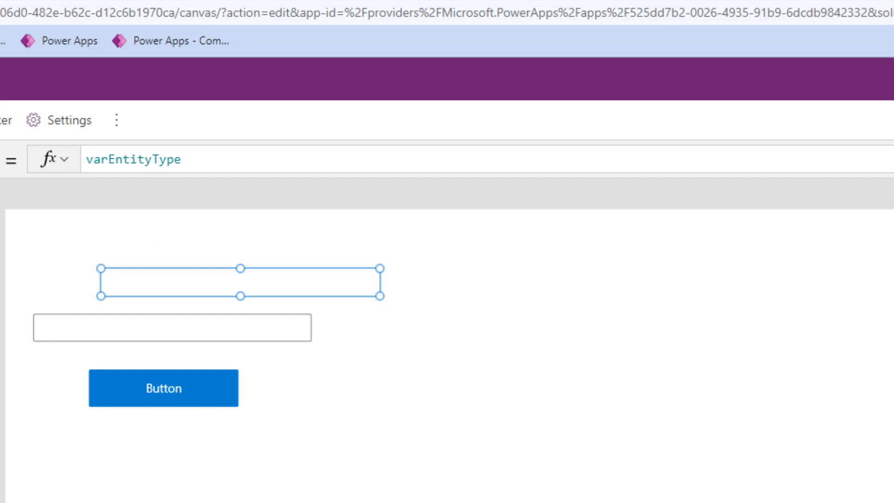
mouse_move(209, 242)
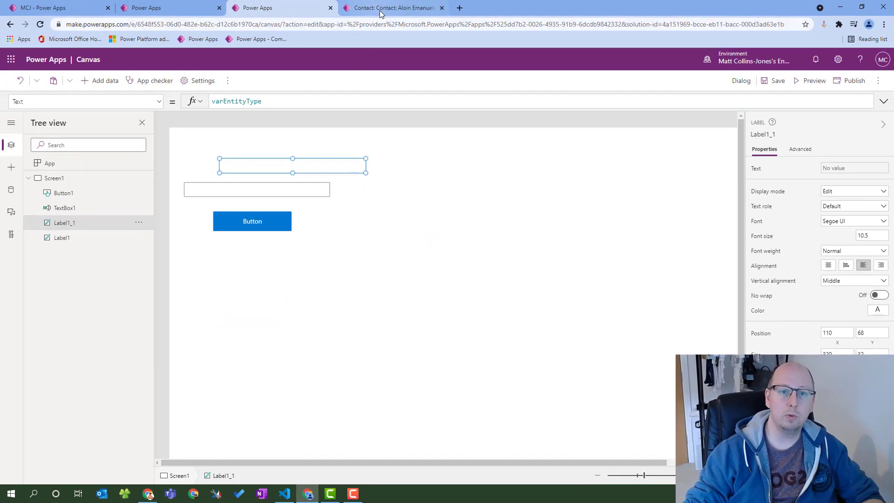
- Reopen the contact's custom page dialog to see its record ID and 'contact' entity type, then return to Studio
left_click(392, 8)
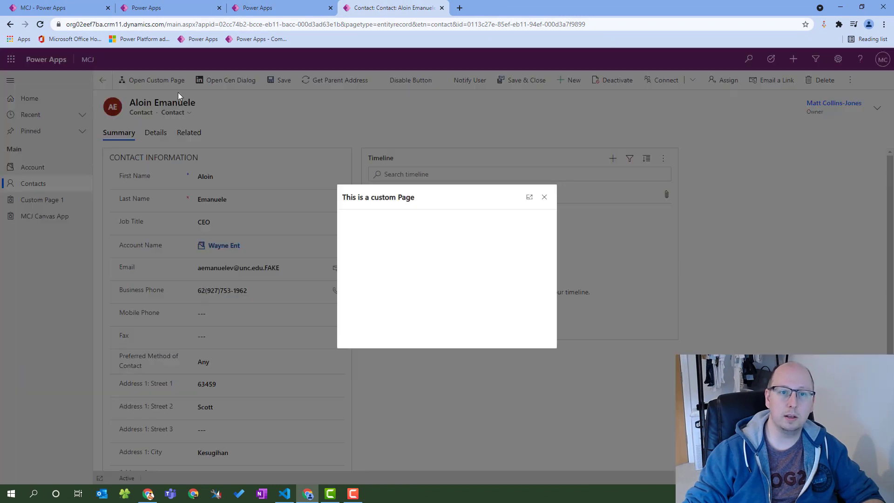
mouse_move(408, 282)
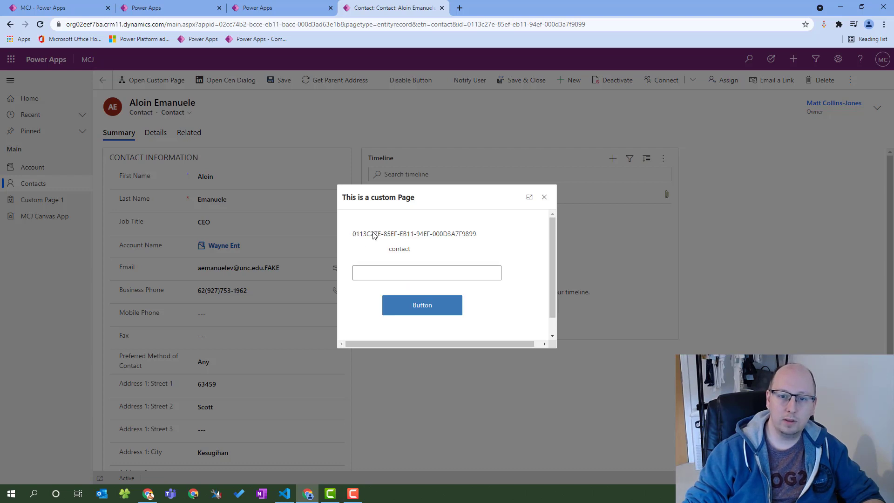
mouse_move(410, 235)
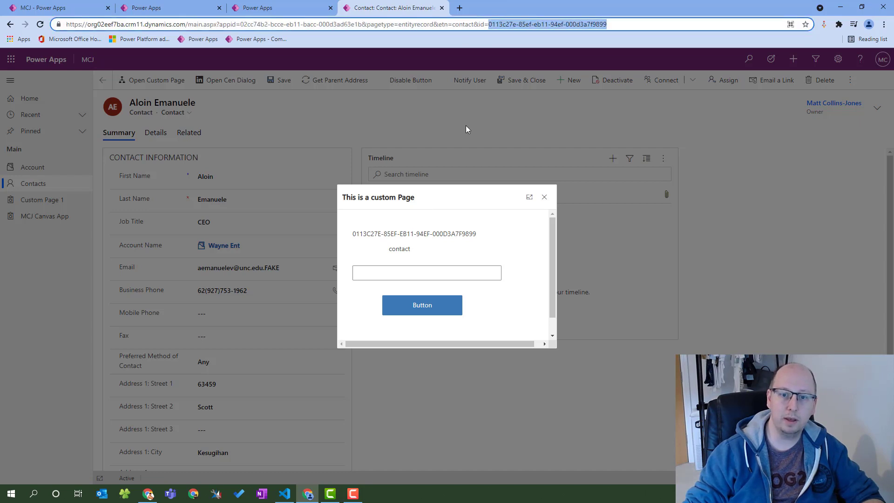
mouse_move(396, 257)
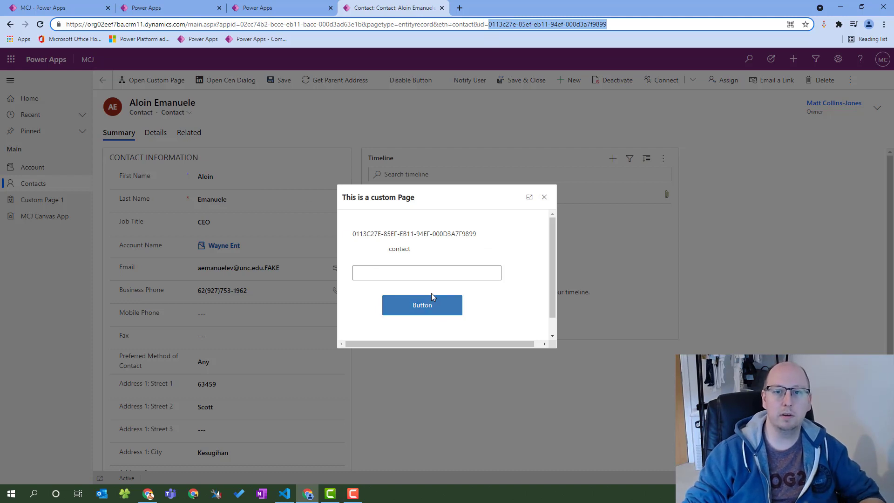
mouse_move(561, 205)
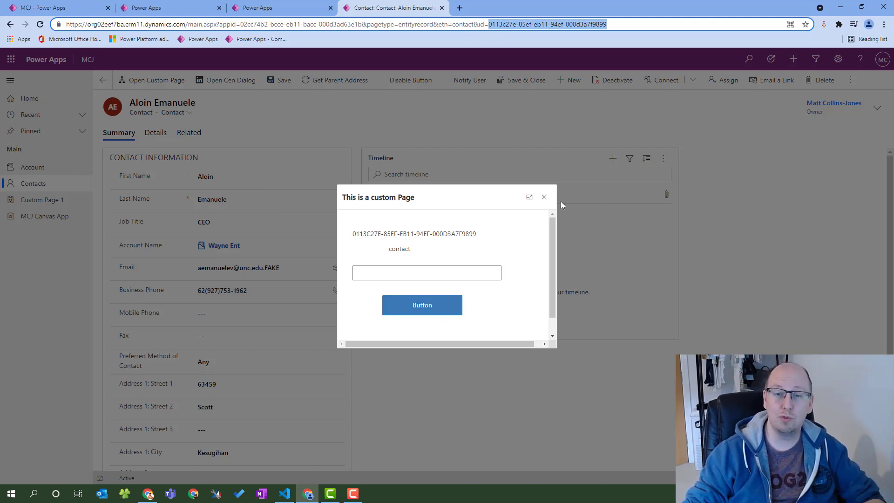
left_click(542, 197)
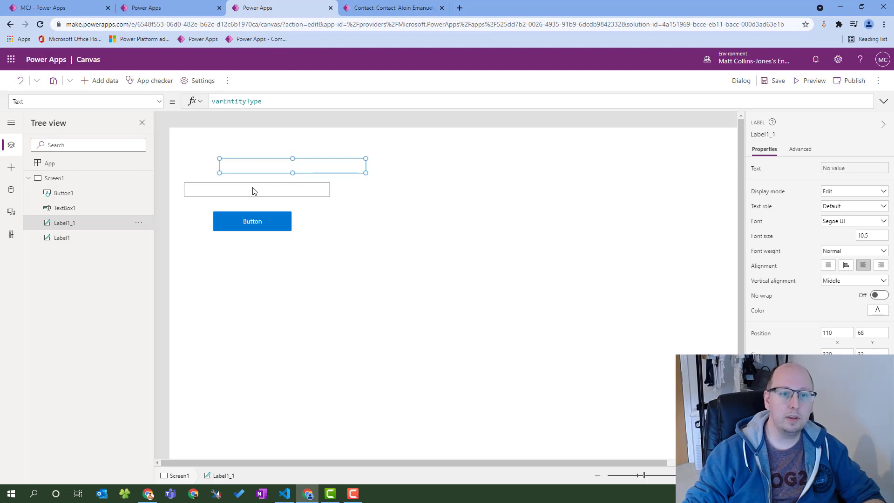
- Fix Button1's OnSelect: Patch the varRecordID contact's Job Title from TextBox1.Value, add the missing comma, then Back()
left_click(257, 189)
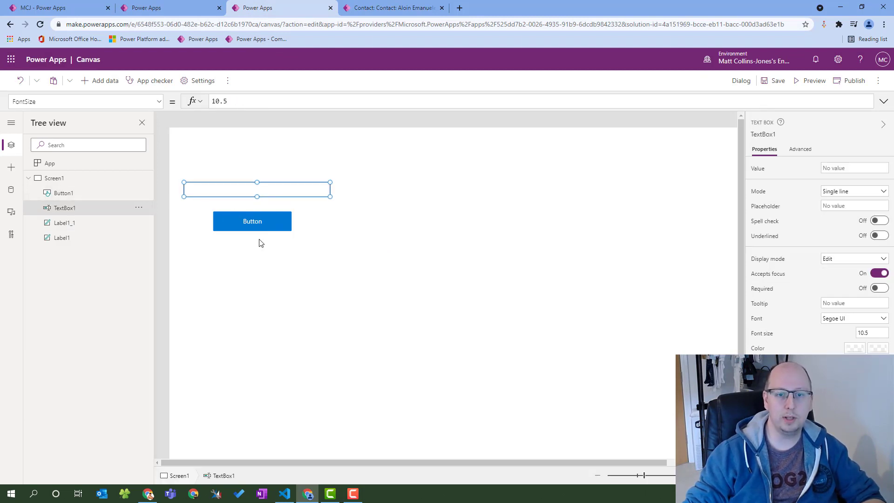
left_click(252, 221)
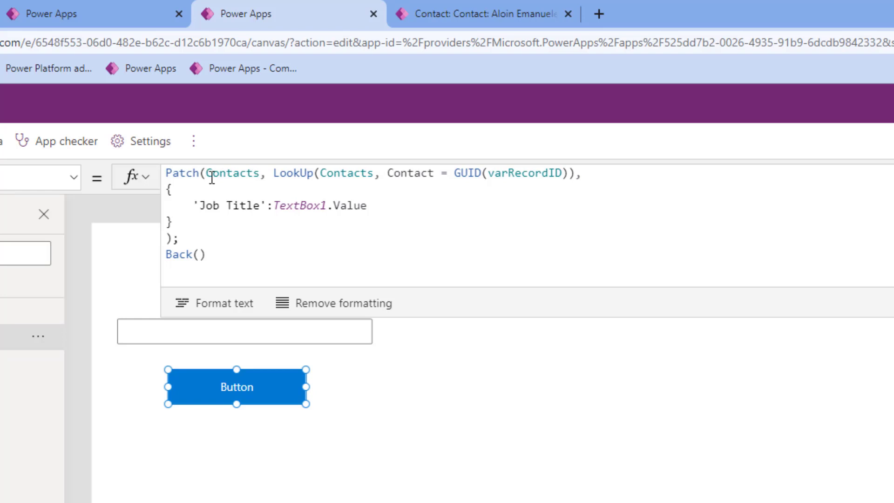
mouse_move(302, 171)
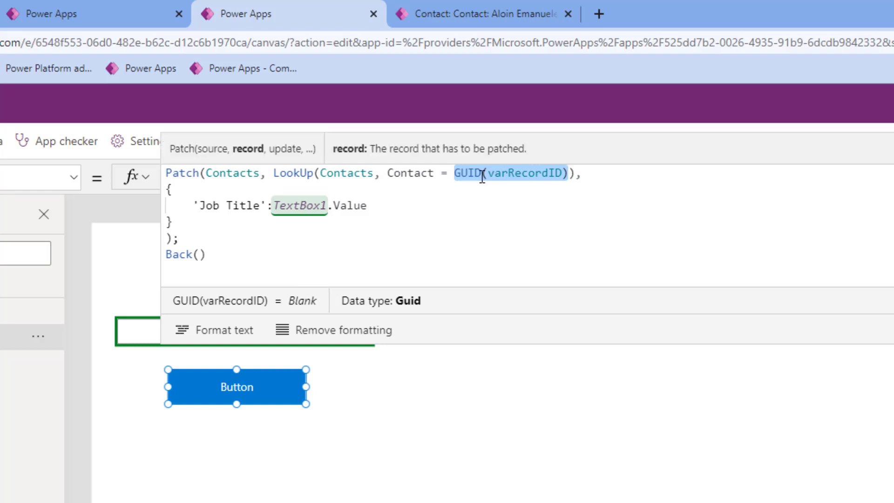
mouse_move(500, 186)
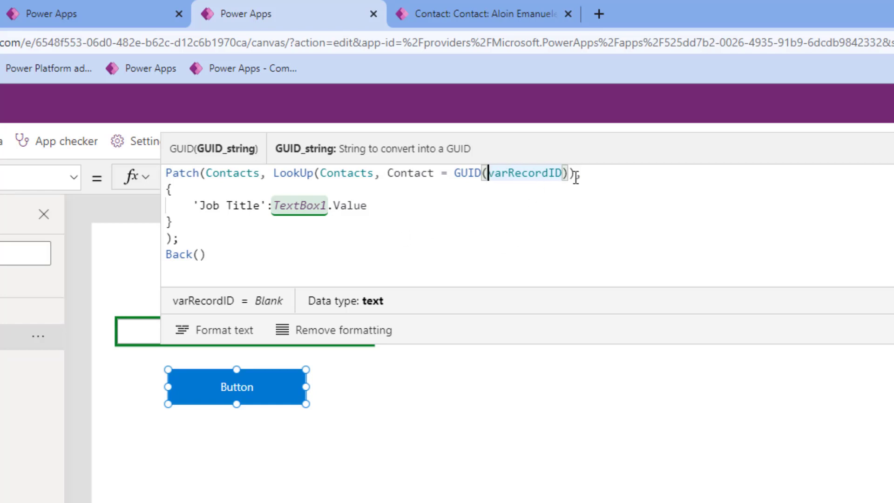
type(",")
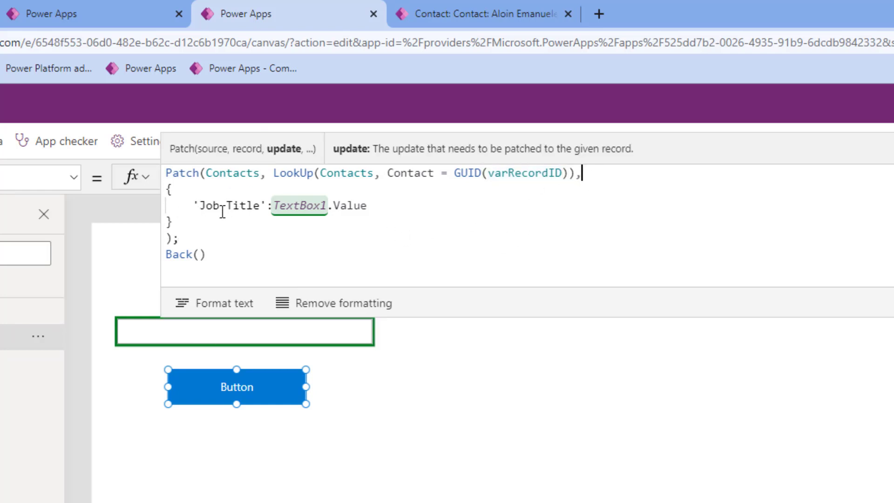
double_click(228, 206)
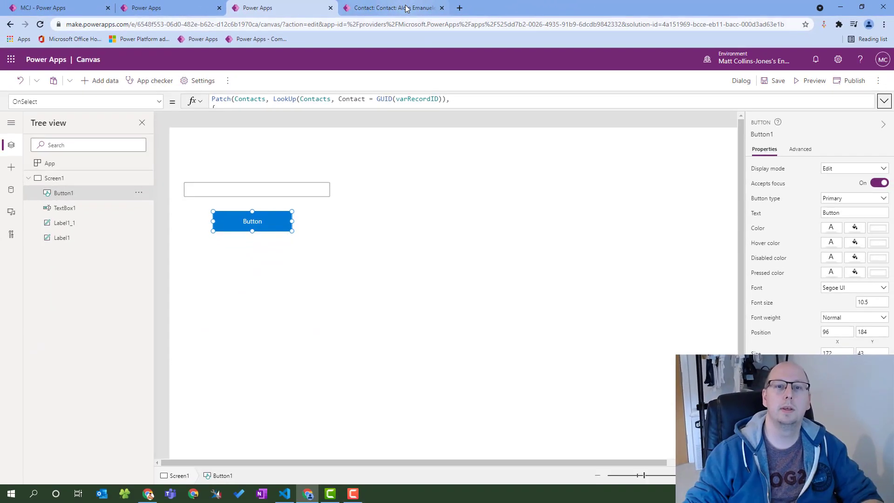
- In the model-driven app, open the Wayne Ent account from the Accounts list
left_click(391, 8)
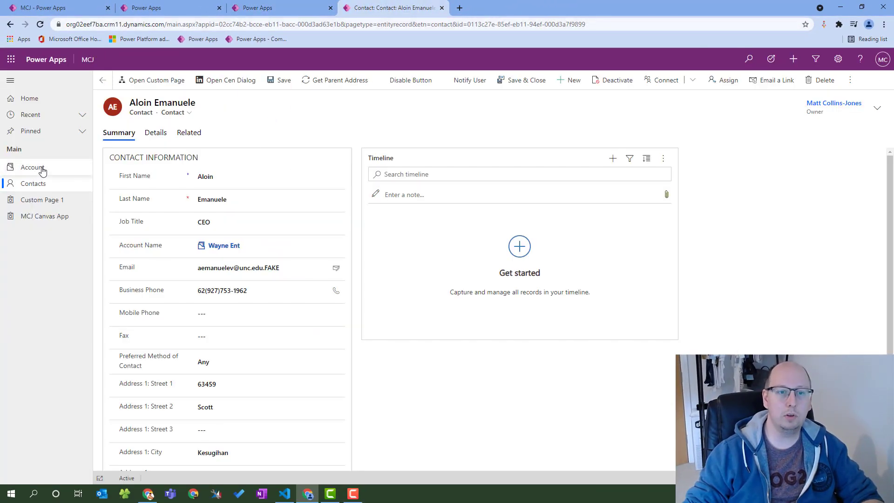
left_click(33, 167)
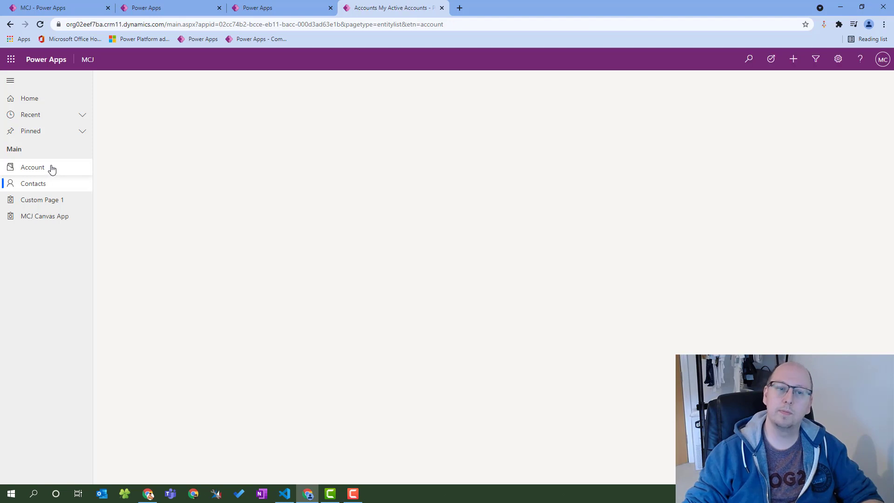
left_click(32, 166)
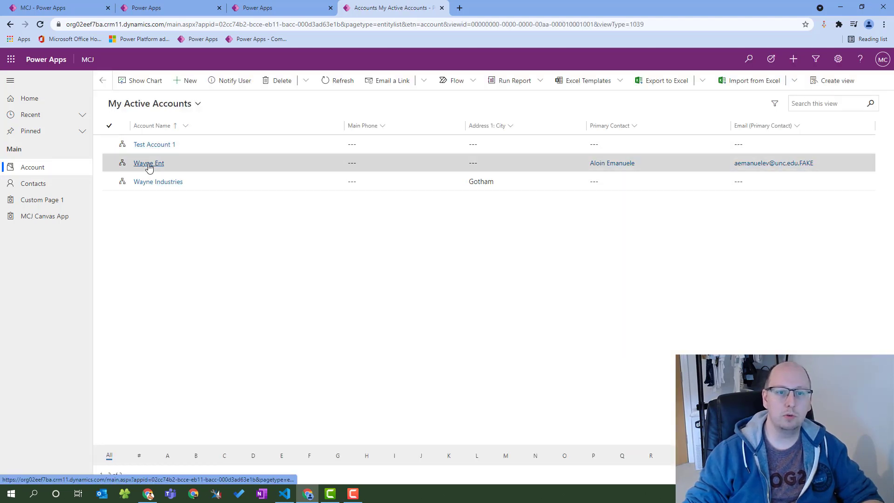
left_click(149, 163)
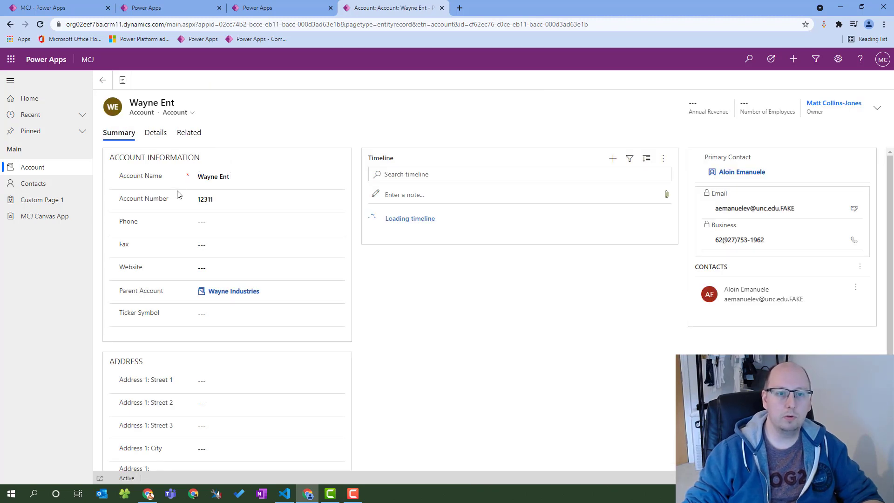
- Clear Wayne Ent's Account Number value 12311
left_click(224, 199)
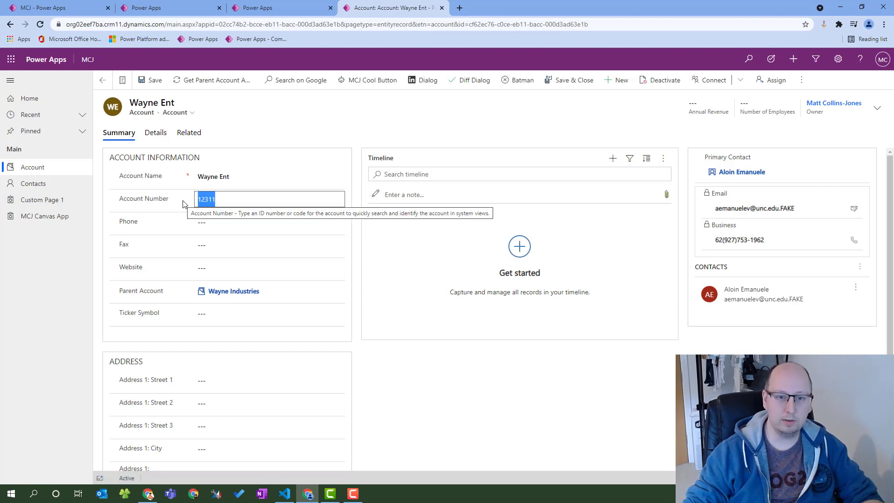
key("Delete")
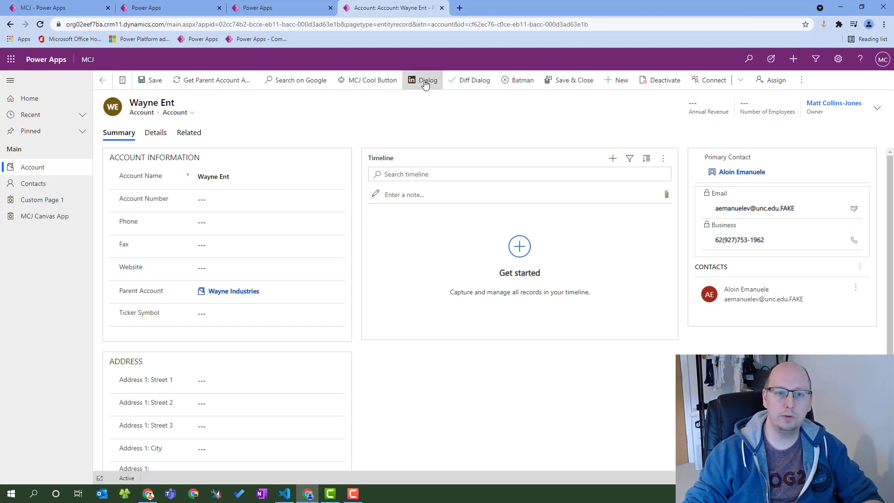
- Launch Wayne Ent's custom dialog and compare its record ID with the one in the page URL
left_click(427, 80)
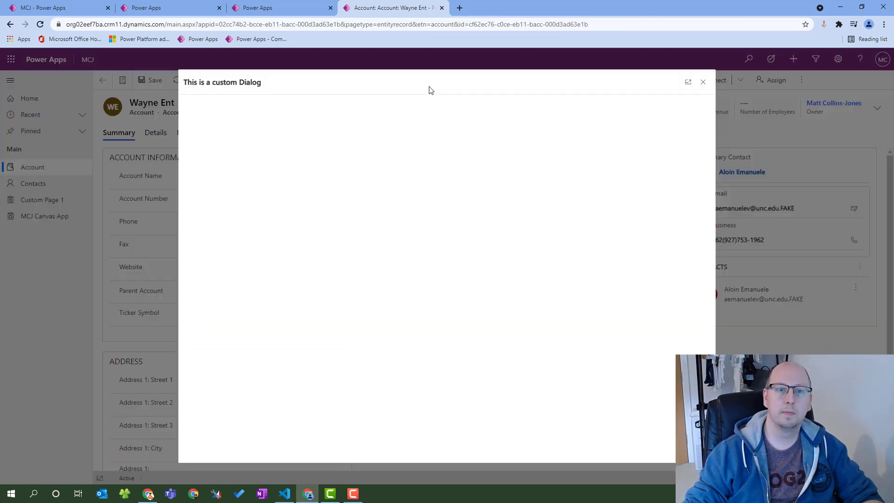
mouse_move(551, 111)
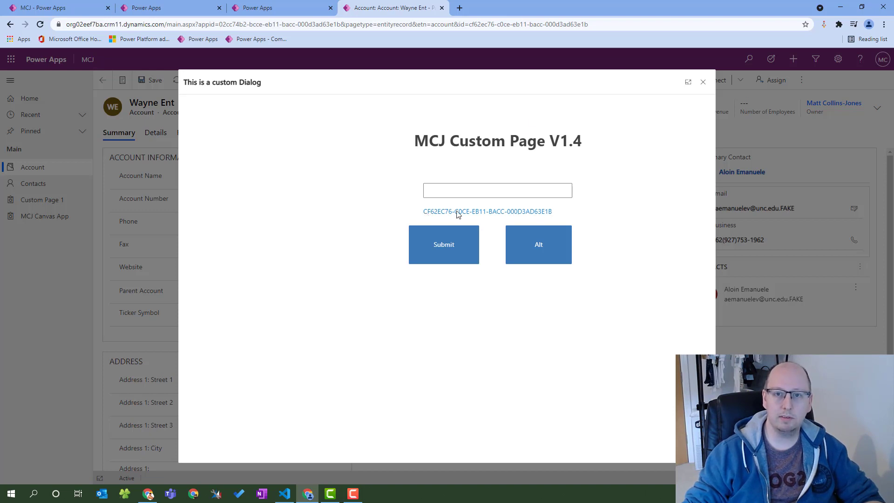
mouse_move(568, 86)
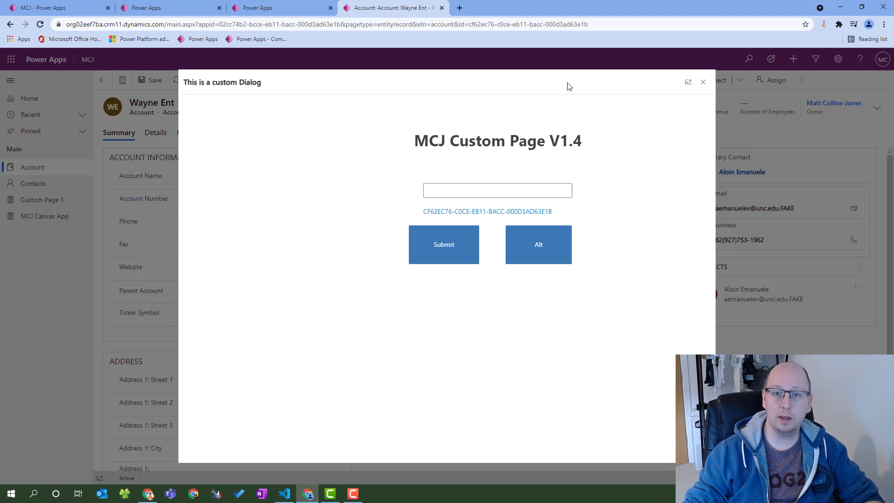
double_click(530, 24)
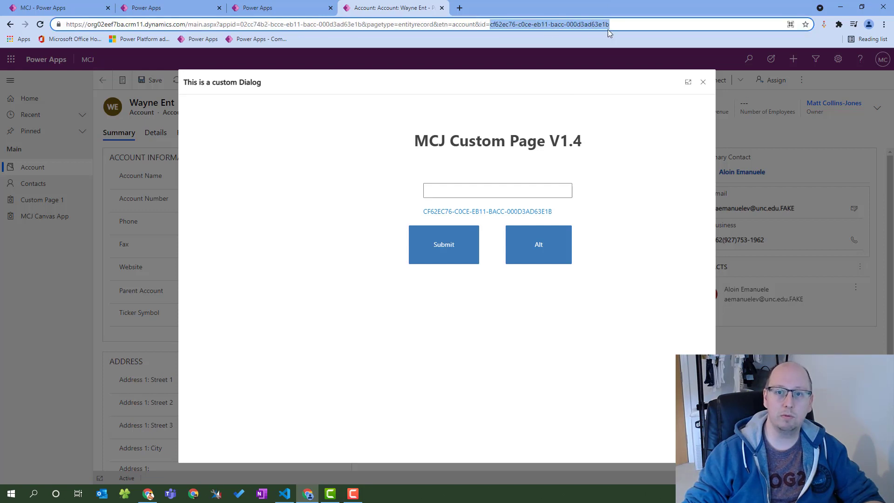
left_click(496, 190)
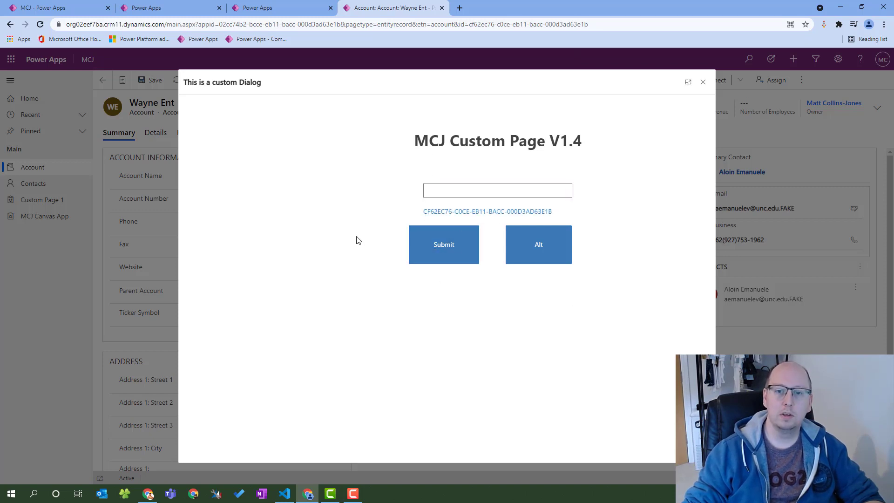
- Submit 112233 as the new account number, closing the dialog
left_click(496, 190)
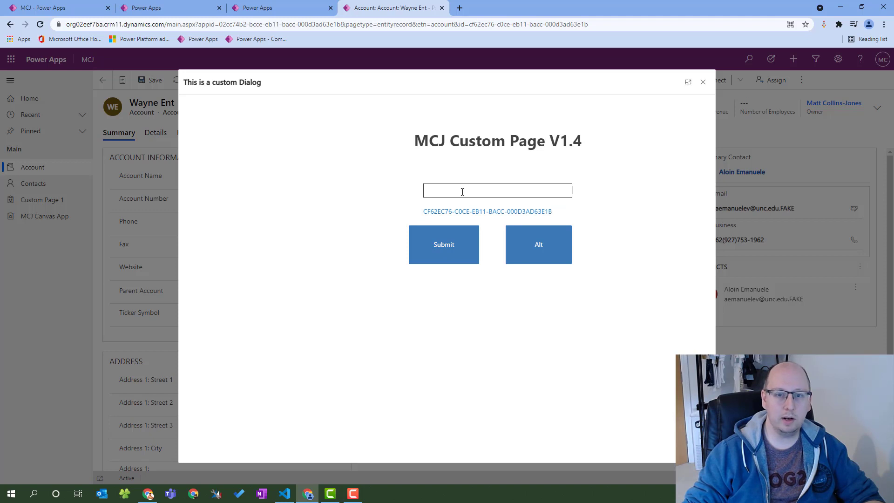
type("112233")
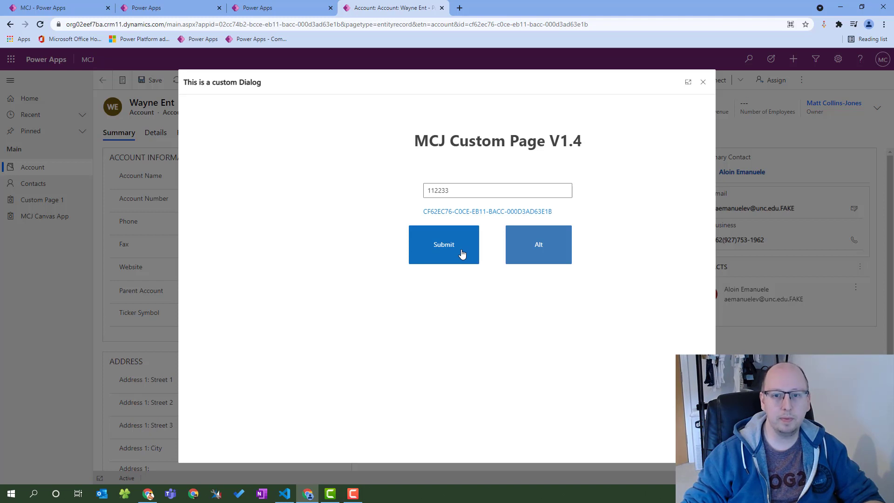
left_click(443, 244)
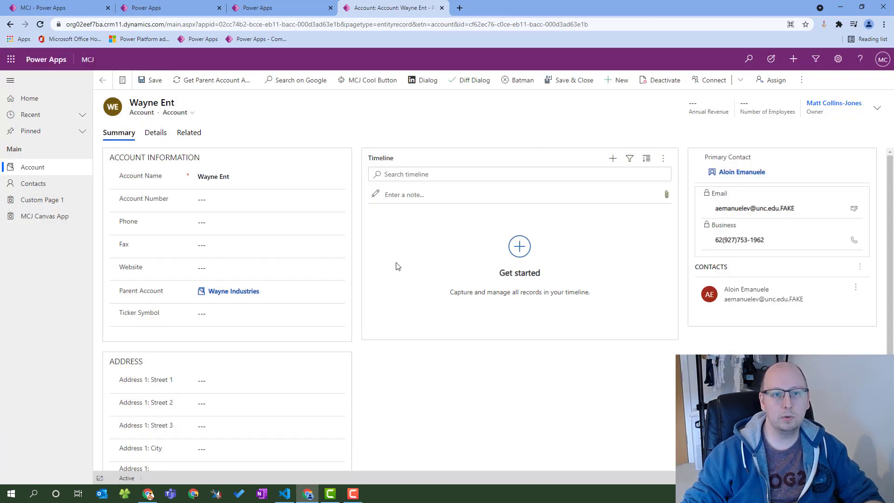
left_click(269, 198)
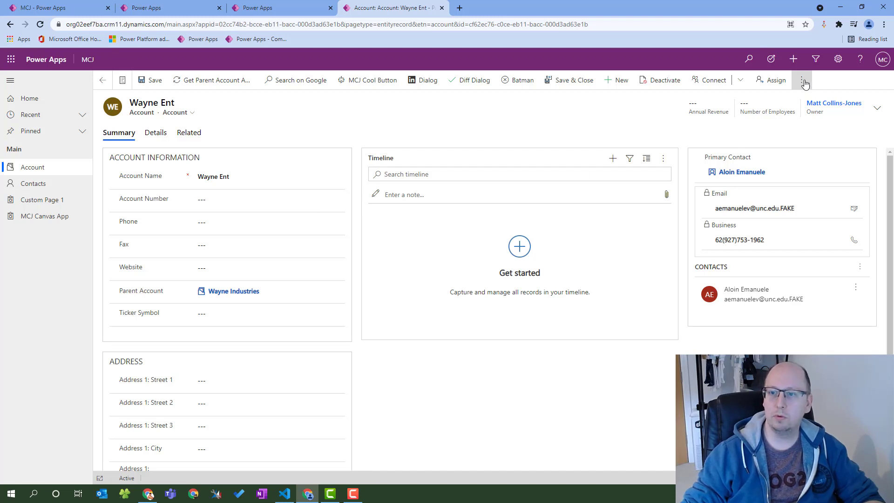
- Refresh Wayne Ent to show the saved 112233, then empty the Account Number field again
left_click(802, 80)
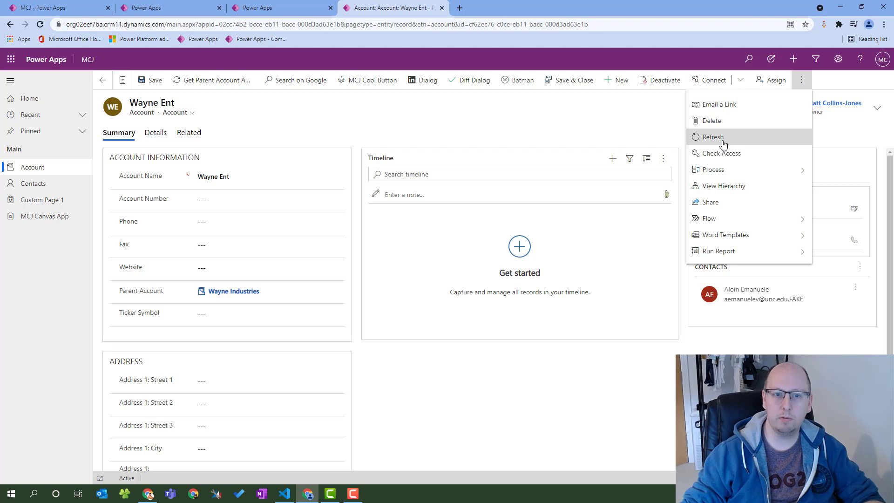
left_click(711, 137)
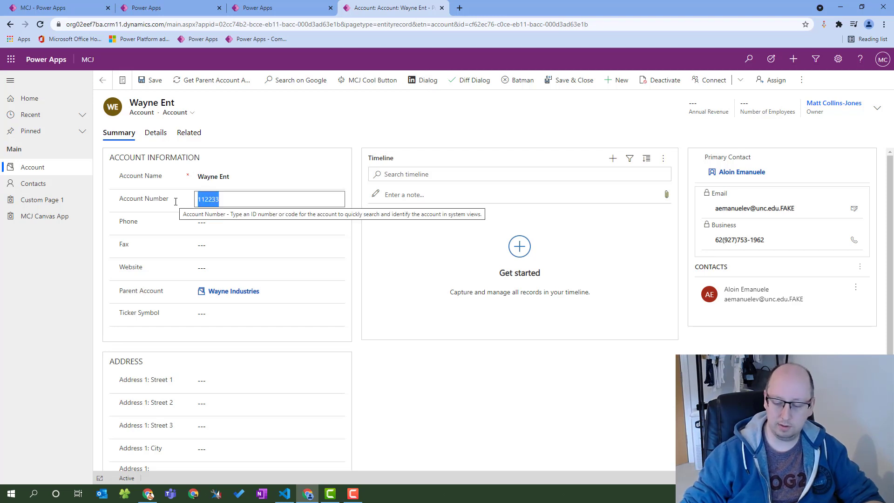
left_click(149, 80)
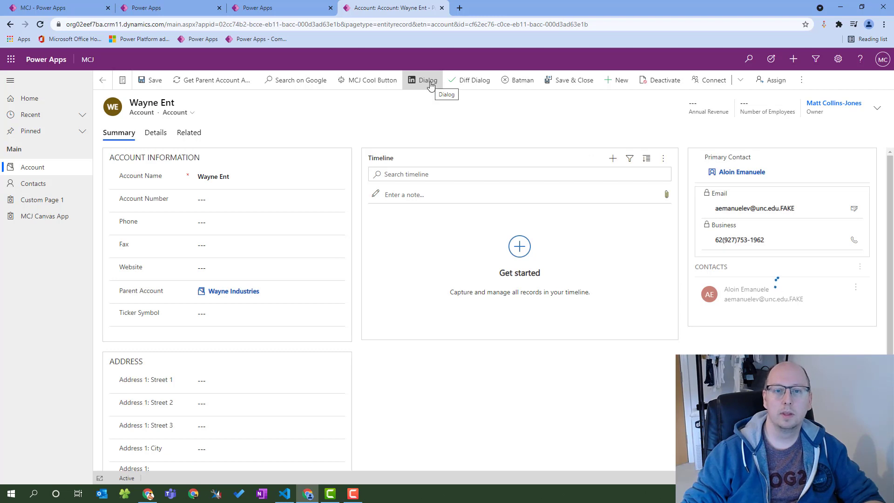
- Enter 332211 in the custom dialog, send it with Alt and confirm the Leave this page prompt
left_click(427, 81)
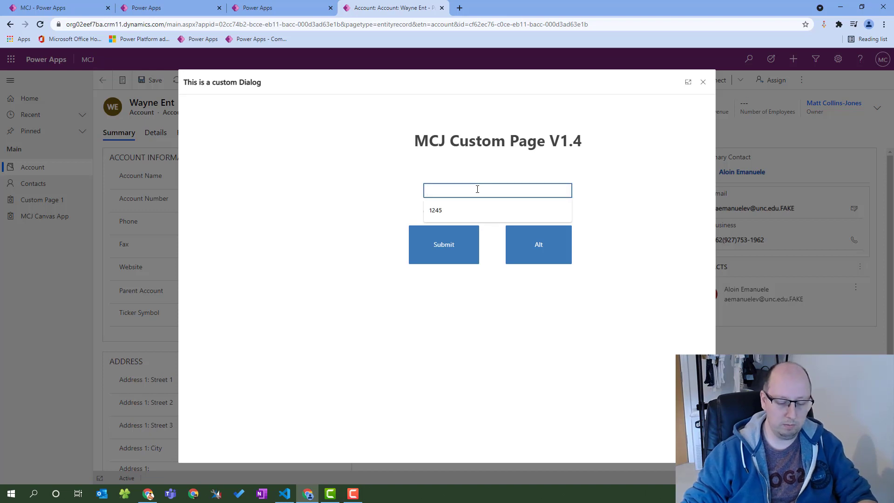
type("332211")
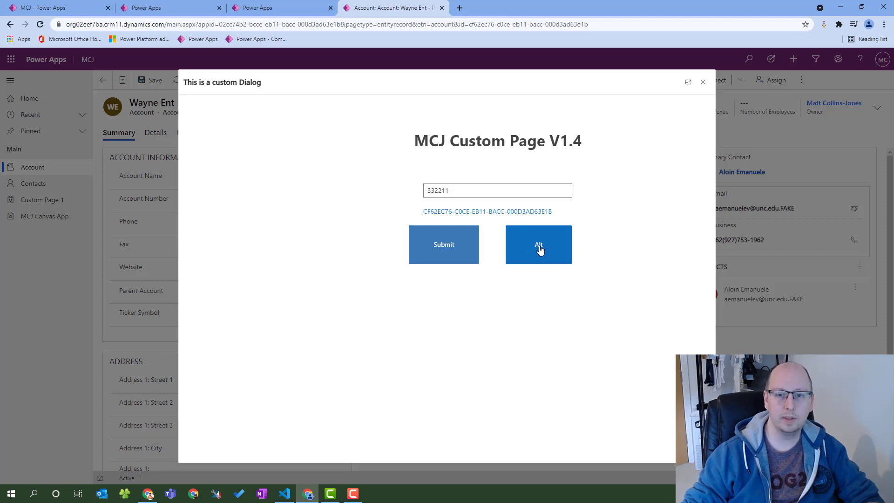
left_click(537, 244)
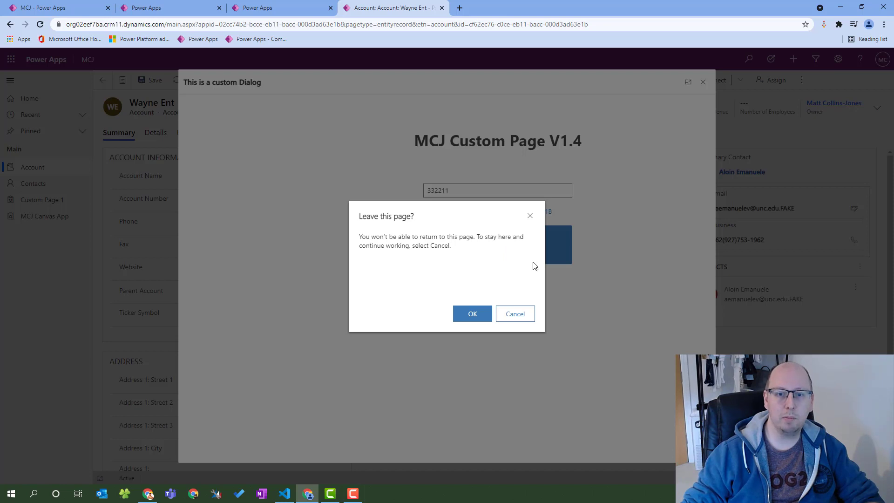
mouse_move(468, 275)
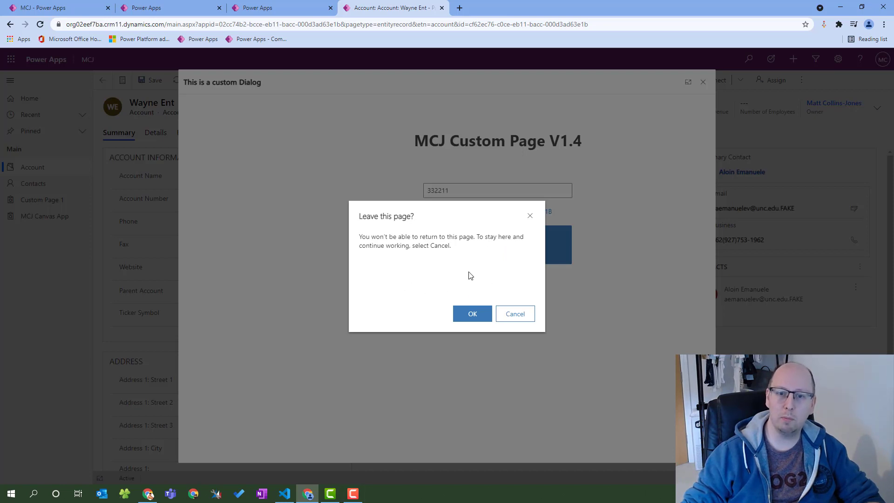
mouse_move(418, 294)
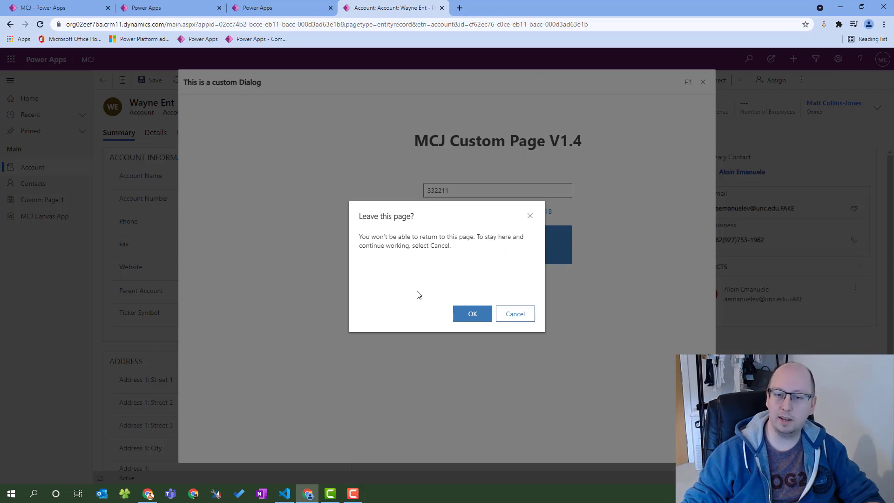
mouse_move(420, 332)
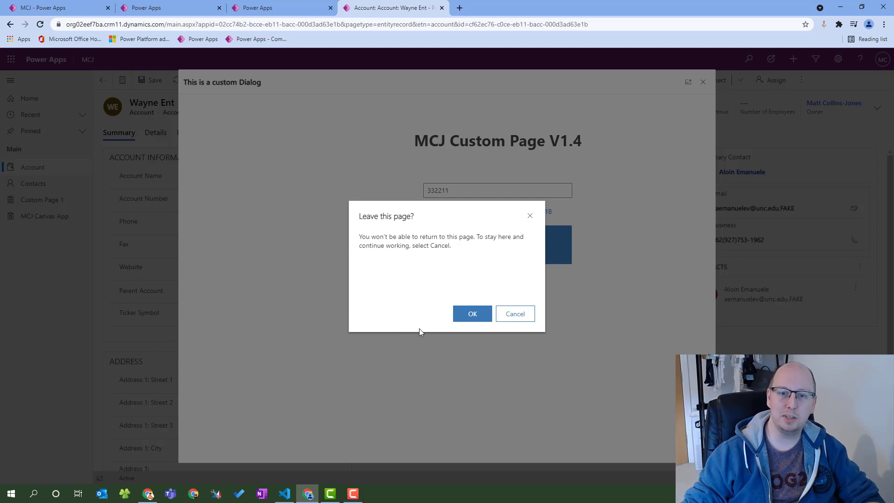
mouse_move(514, 314)
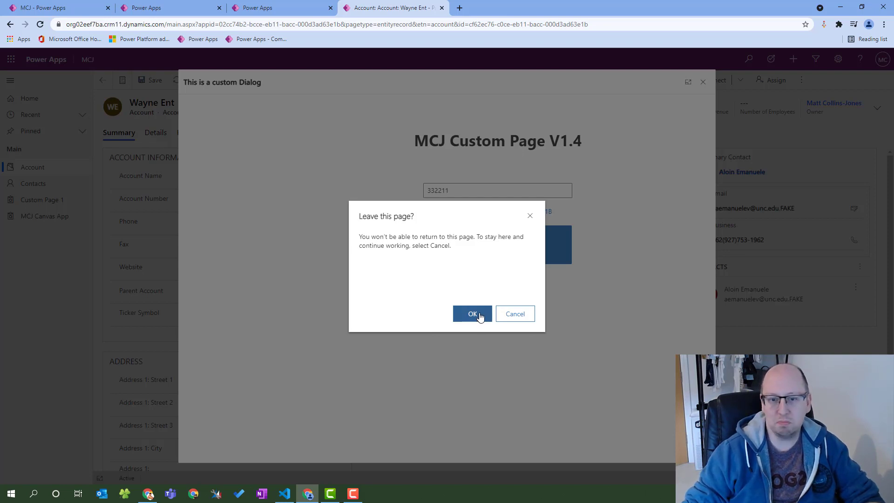
left_click(471, 314)
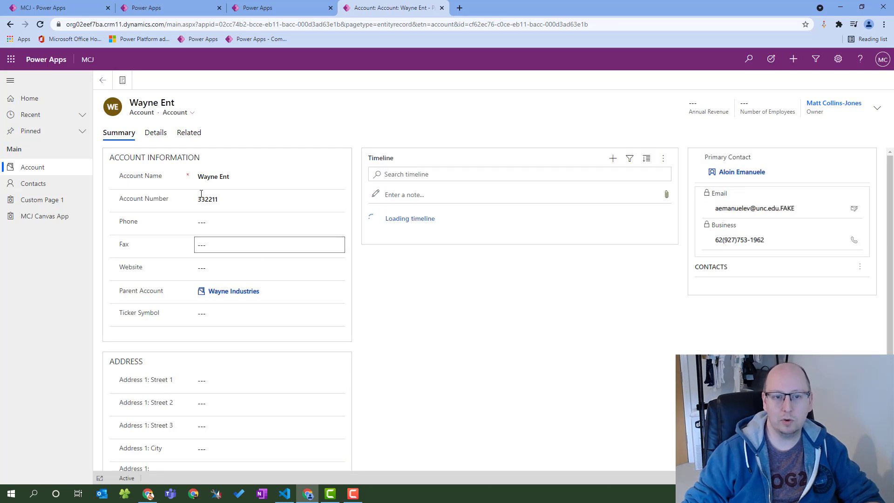
- Verify Account Number now reads 332211, then switch to the canvas app editor tab
left_click(268, 199)
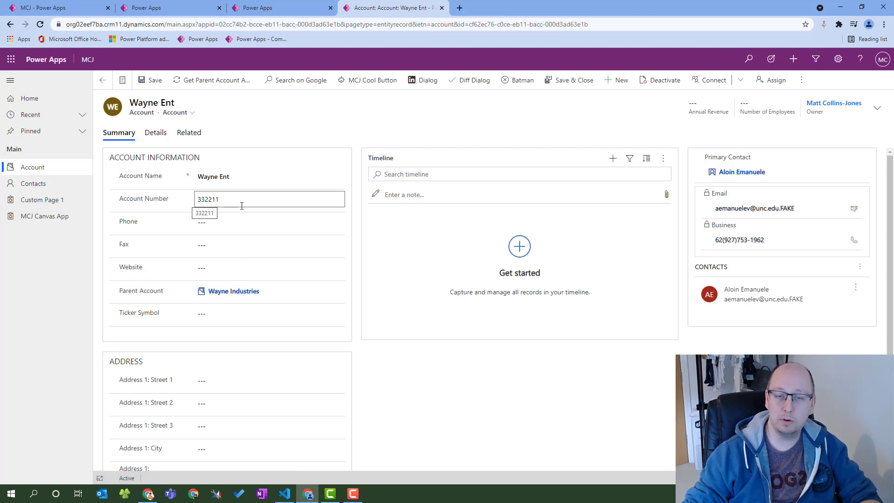
mouse_move(278, 194)
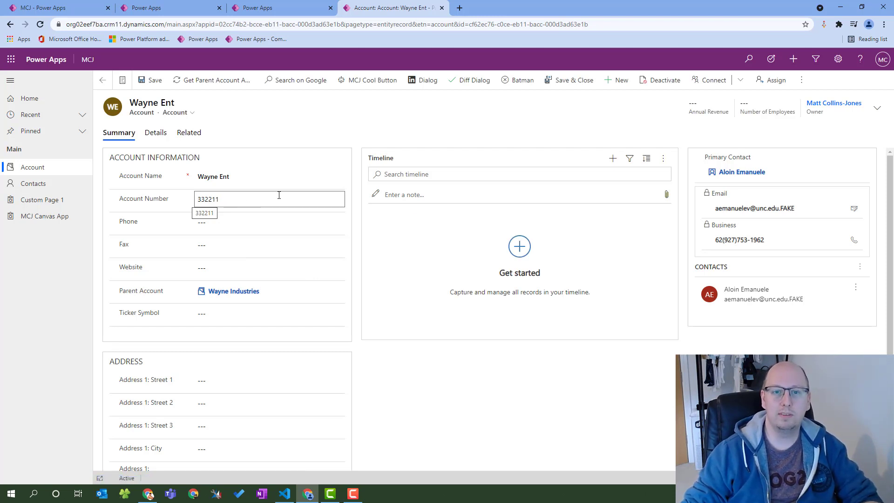
left_click(269, 176)
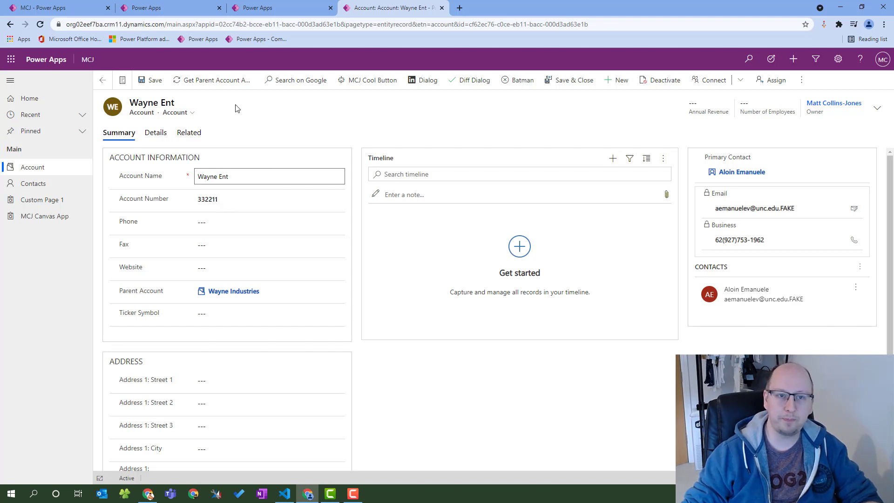
mouse_move(168, 7)
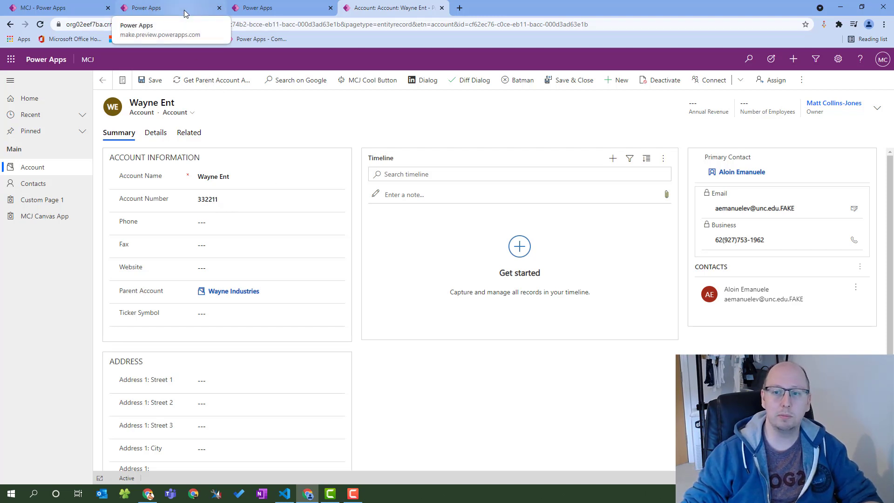
left_click(166, 7)
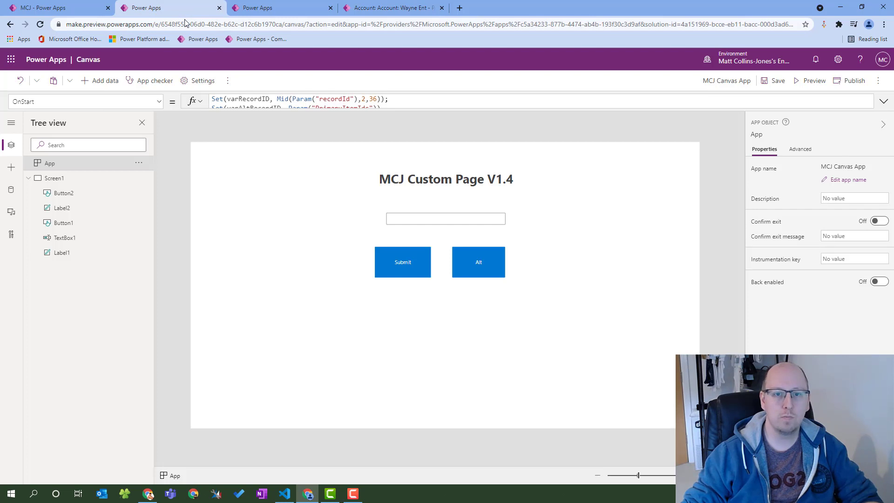
mouse_move(606, 214)
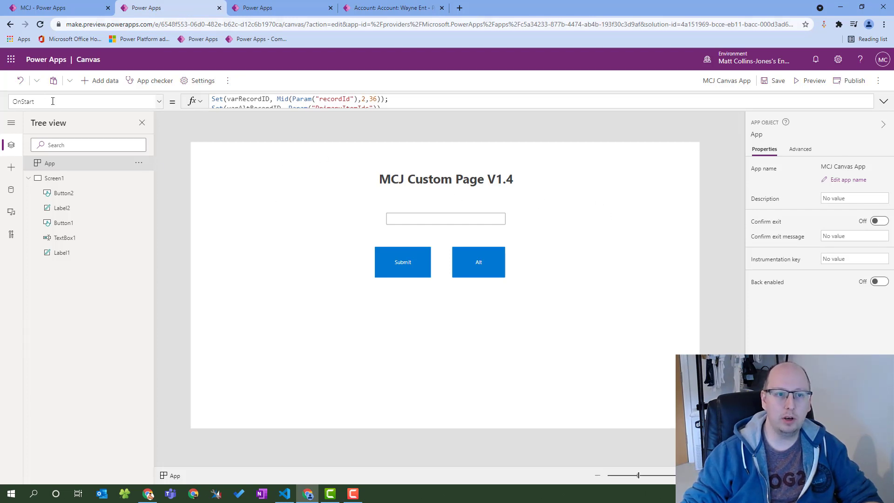
mouse_move(435, 121)
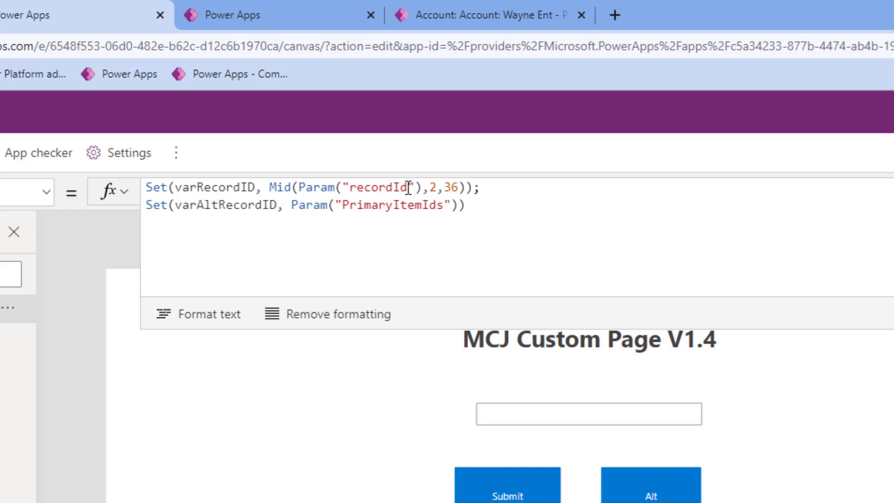
double_click(378, 187)
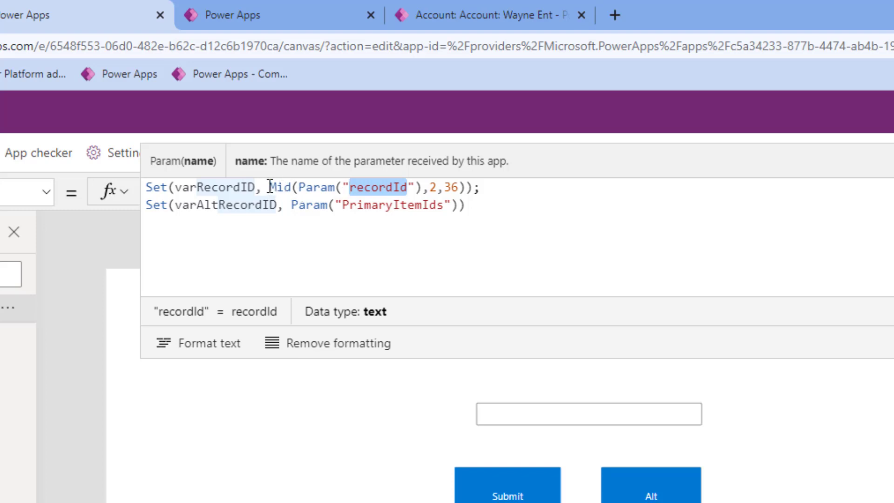
mouse_move(399, 177)
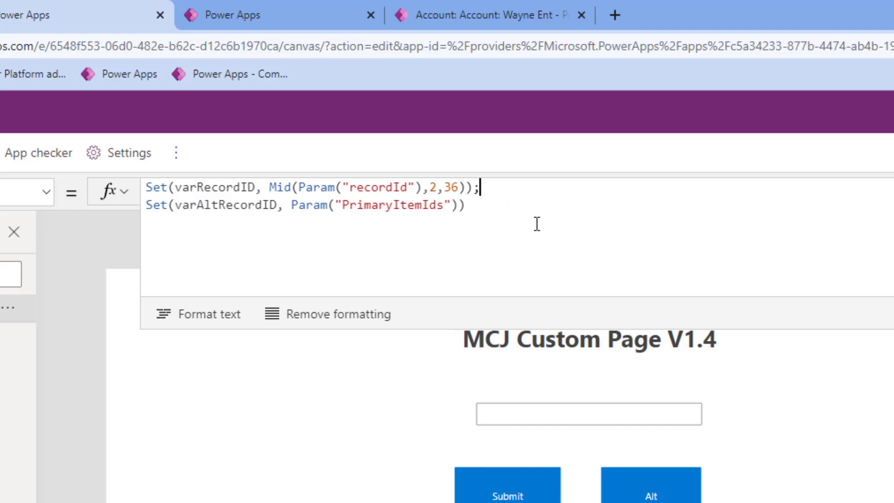
mouse_move(613, 215)
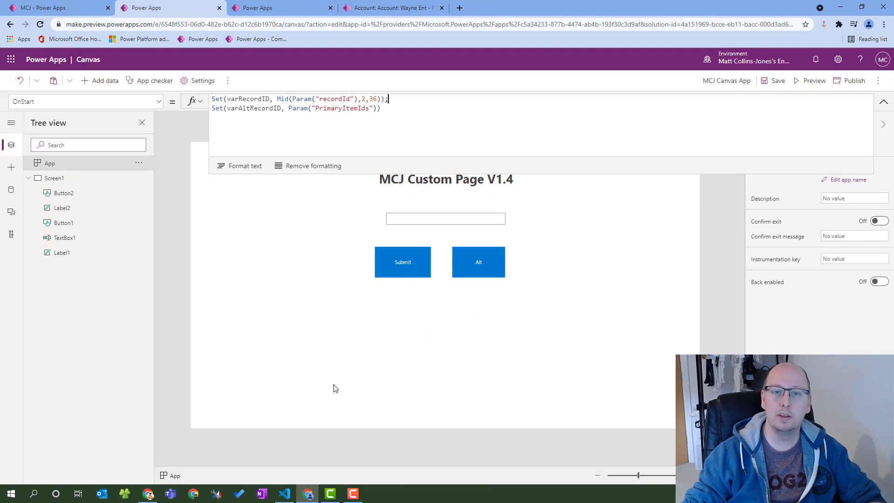
left_click(284, 493)
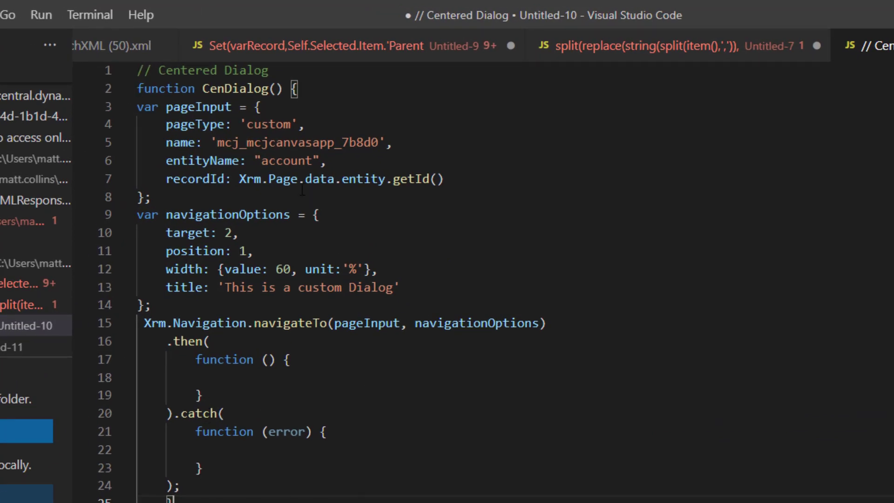
mouse_move(239, 89)
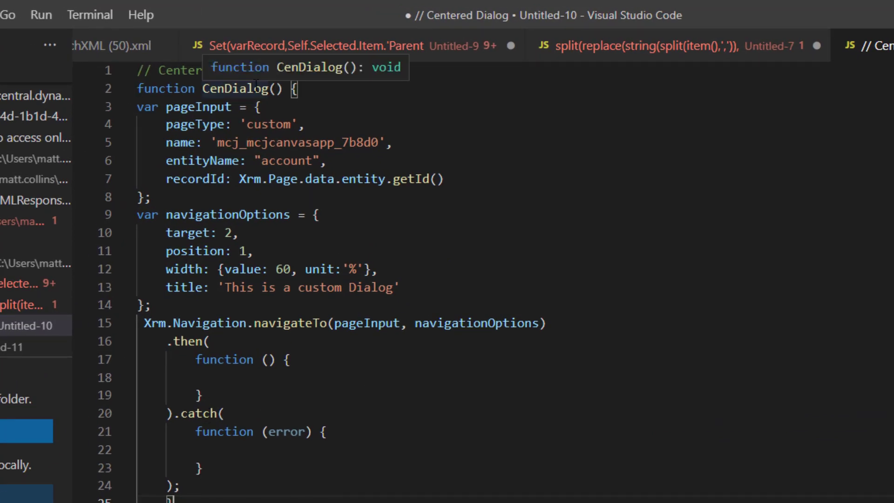
mouse_move(263, 106)
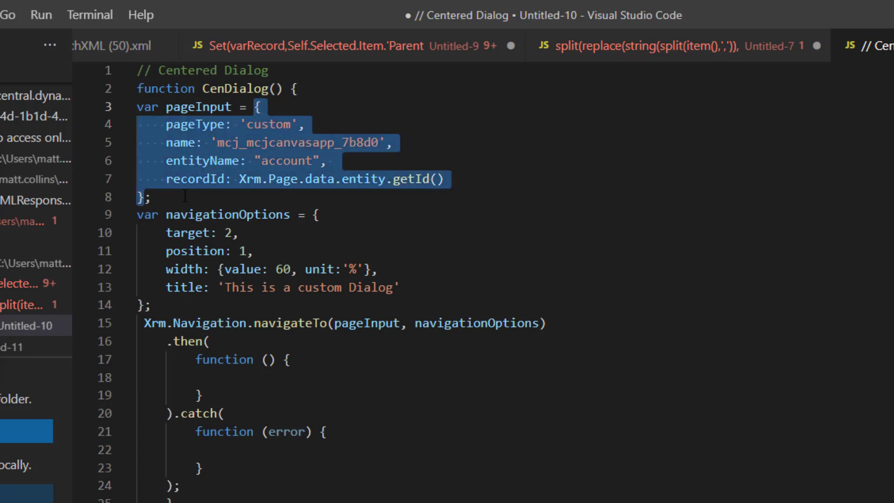
left_click(151, 196)
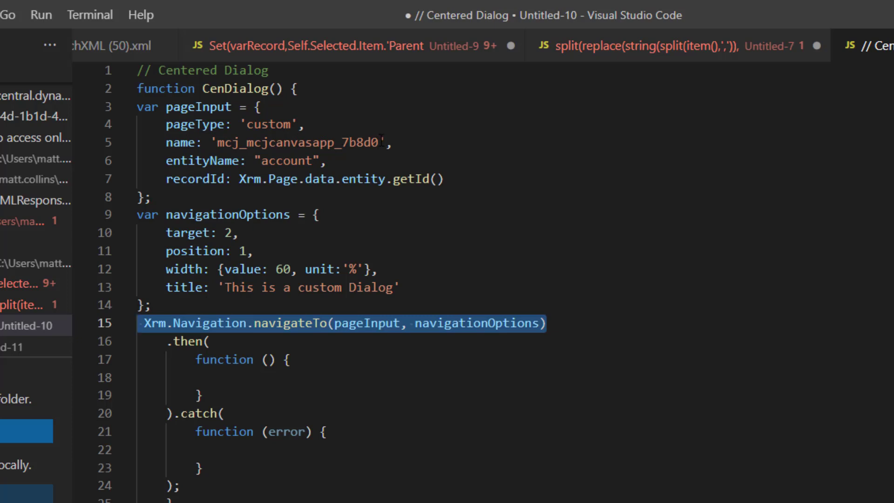
double_click(296, 143)
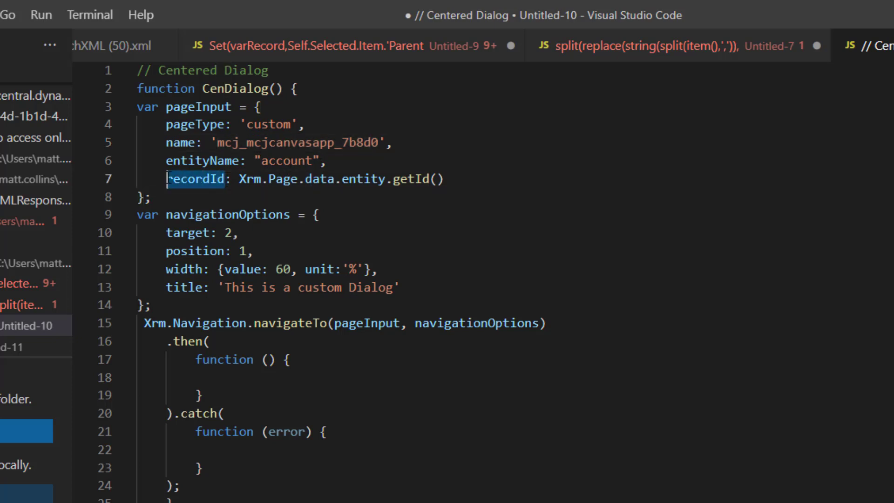
left_click(245, 232)
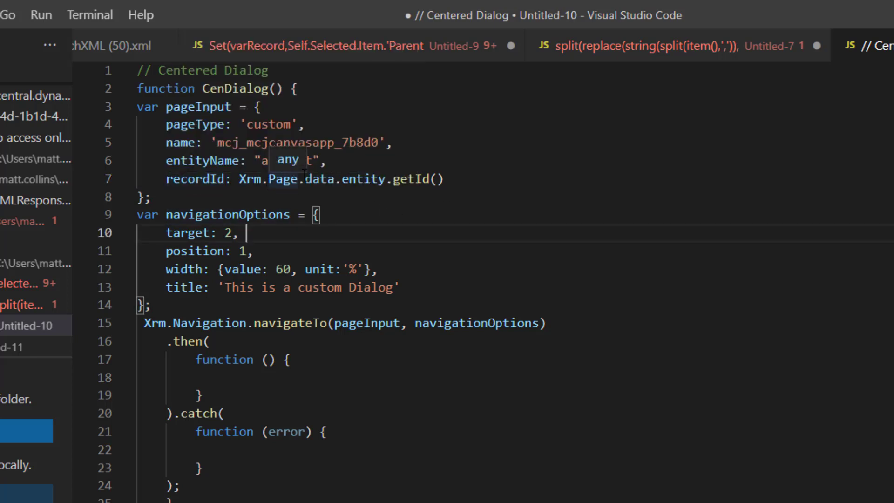
type("account")
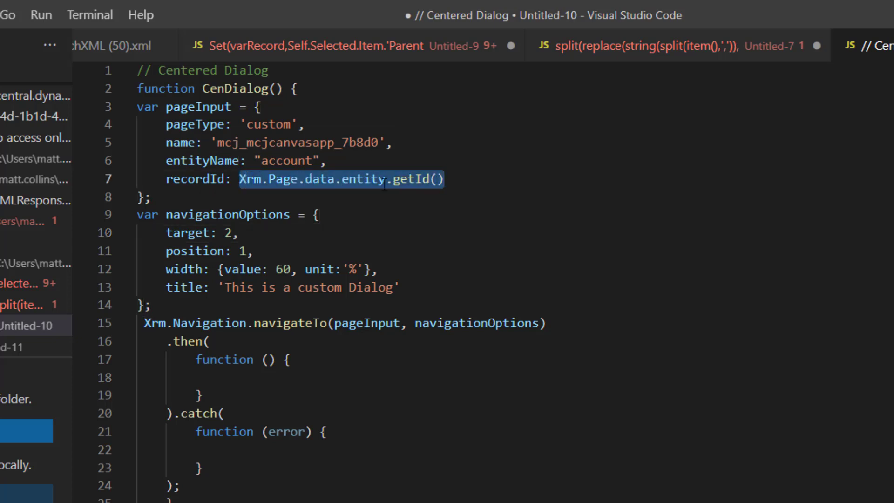
mouse_move(370, 209)
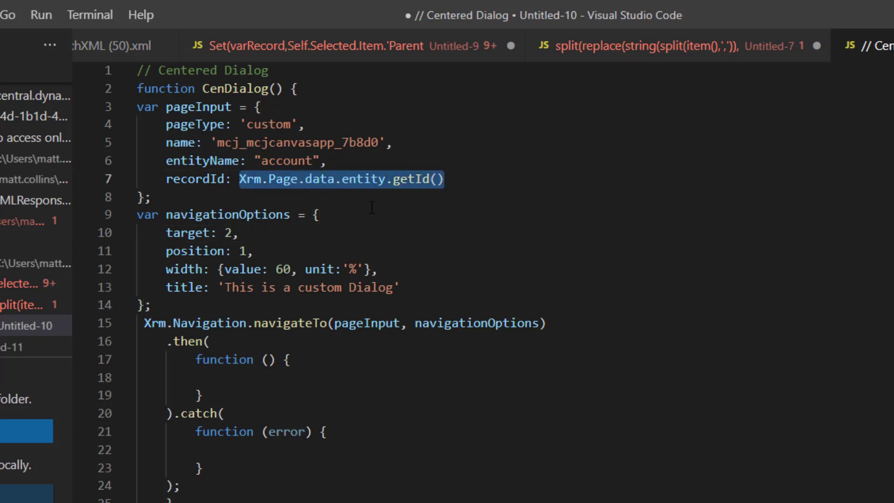
mouse_move(431, 218)
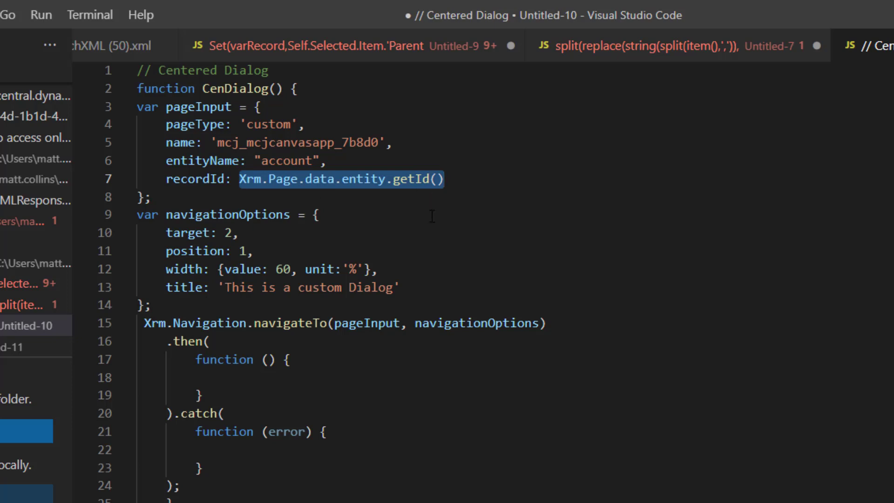
mouse_move(322, 207)
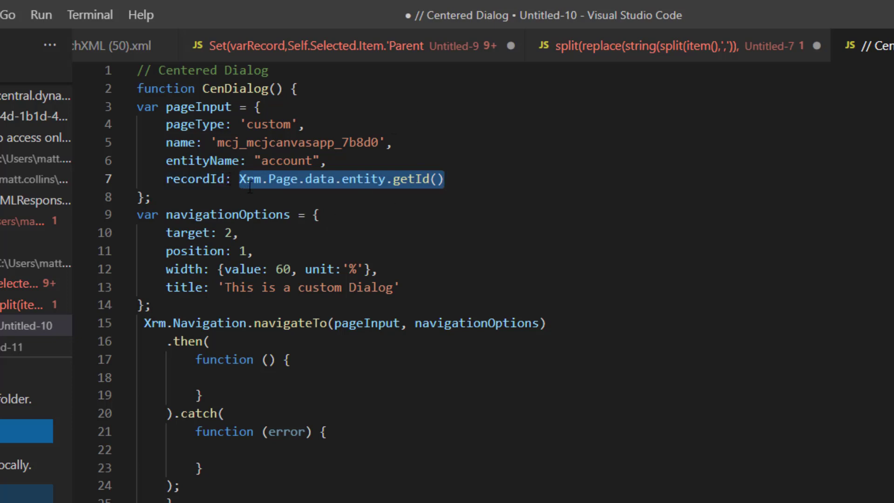
left_click(441, 179)
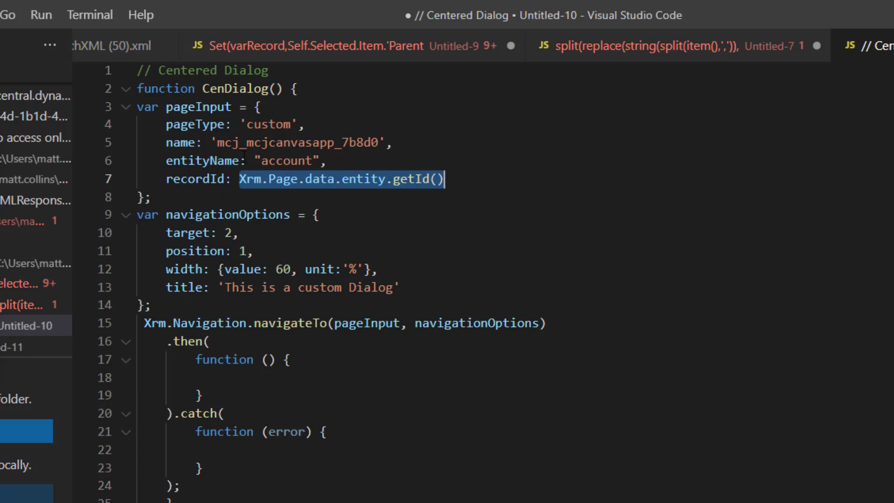
mouse_move(197, 179)
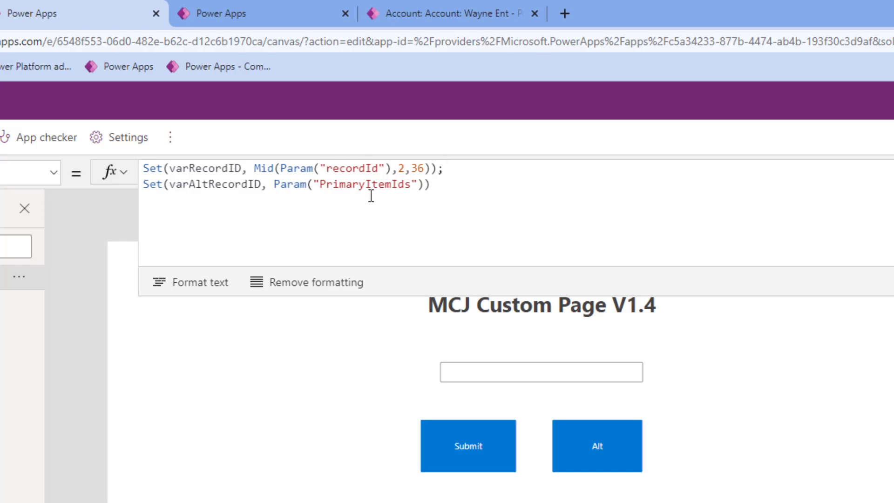
mouse_move(421, 265)
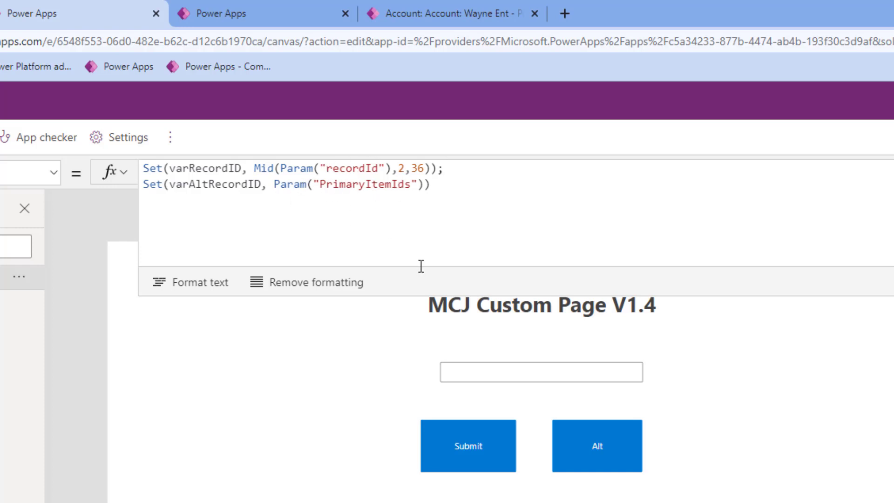
mouse_move(530, 232)
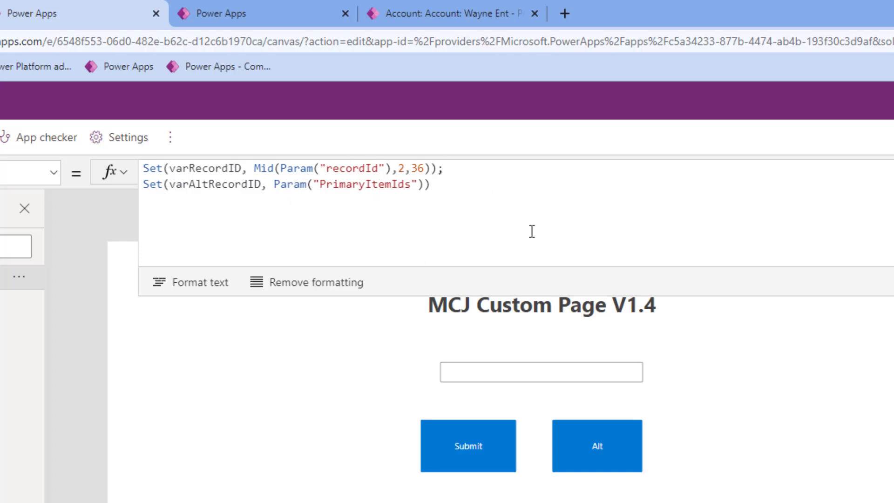
mouse_move(411, 207)
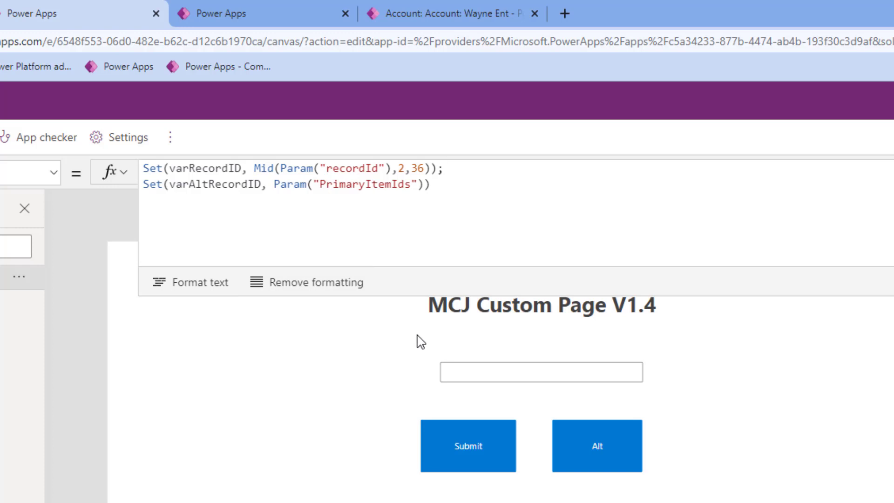
mouse_move(549, 222)
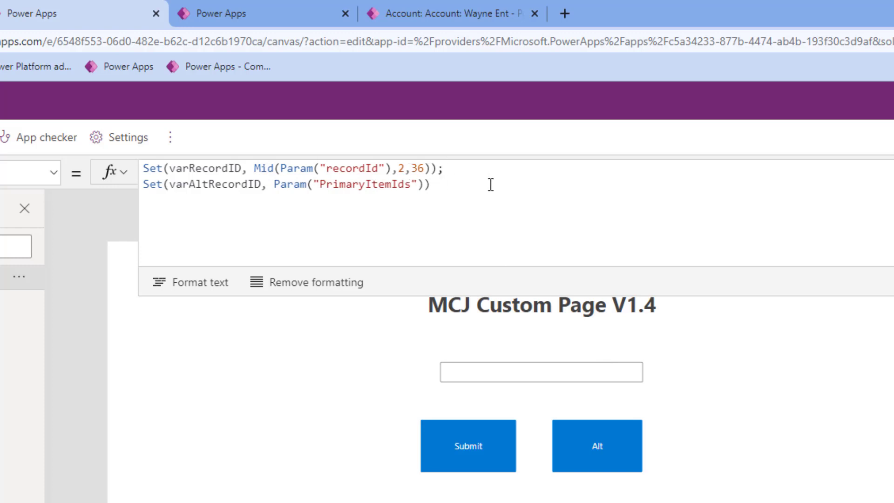
mouse_move(482, 188)
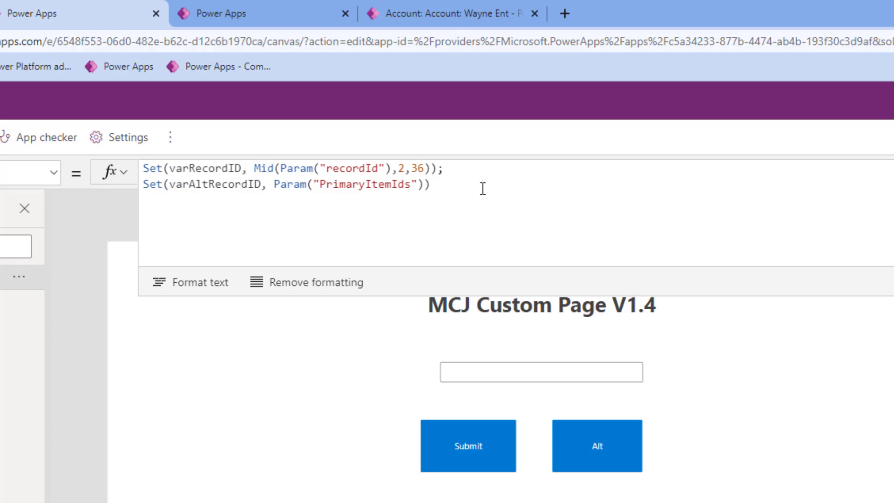
left_click(246, 171)
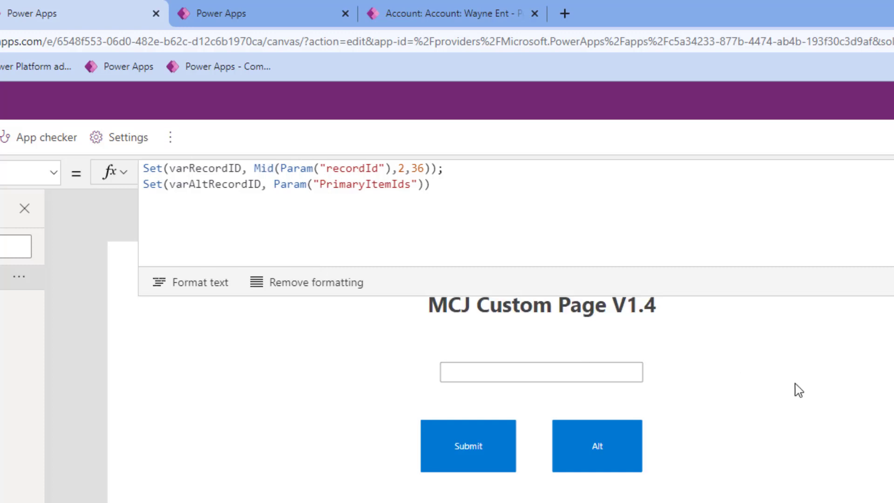
- Show the Submit button's OnSelect: Patch the varRecordID account's Account Number from the text box, then Back()
left_click(467, 445)
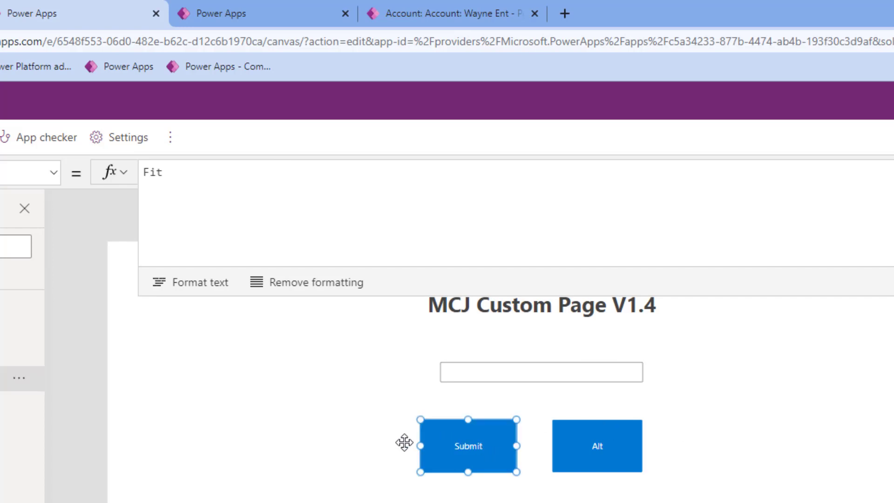
type("Patch(Accounts, LookUp(Accounts, Account = GUID(varRecordID)), { 'Account Number': TextBox1.Value } ); Back()")
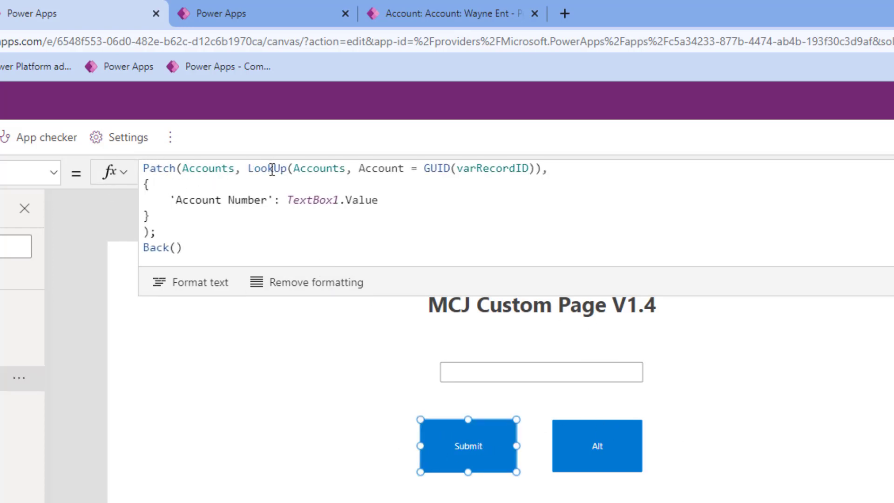
mouse_move(291, 154)
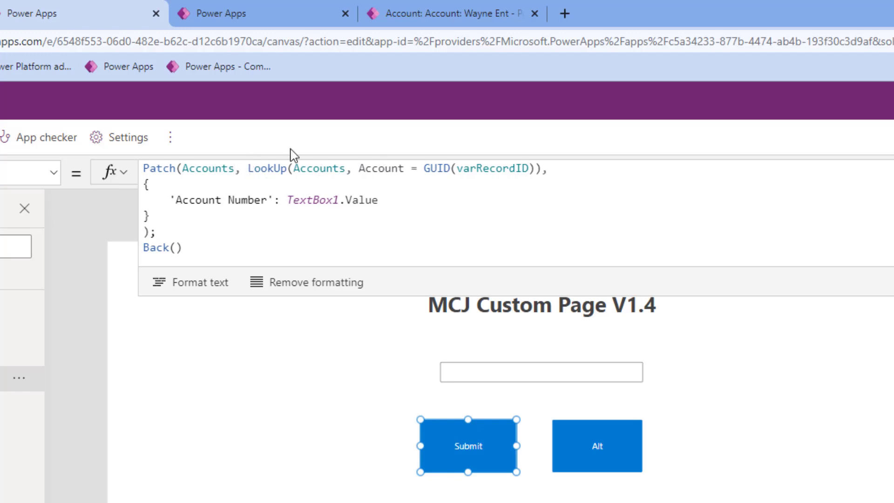
mouse_move(351, 170)
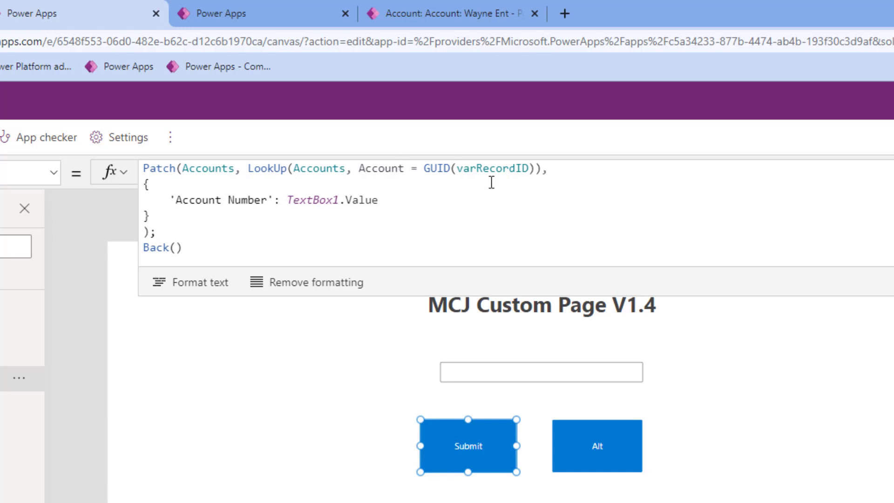
mouse_move(464, 158)
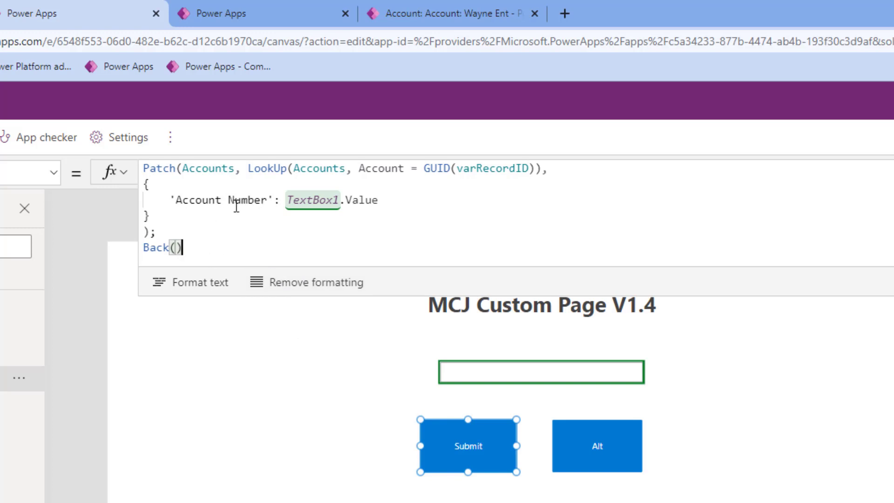
mouse_move(611, 462)
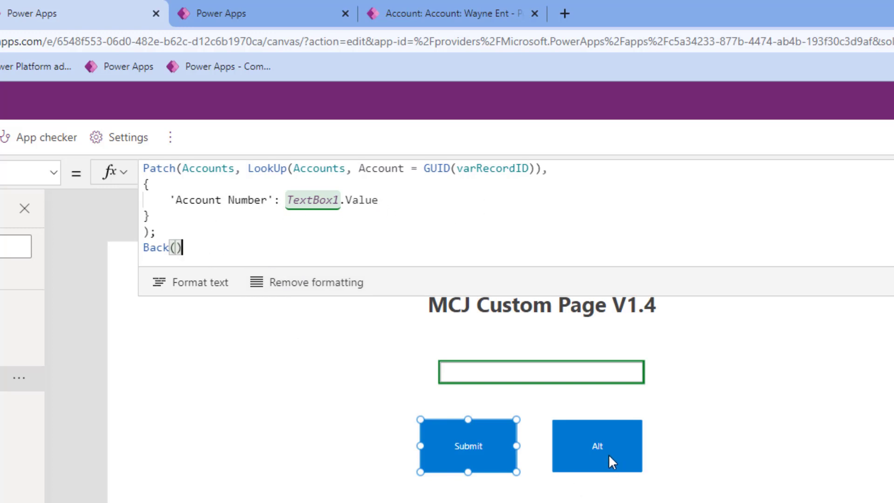
- Review the Alt button's Patch plus Navigate(LookUp(...)) formula, then return to the dialog script in VS Code
left_click(597, 445)
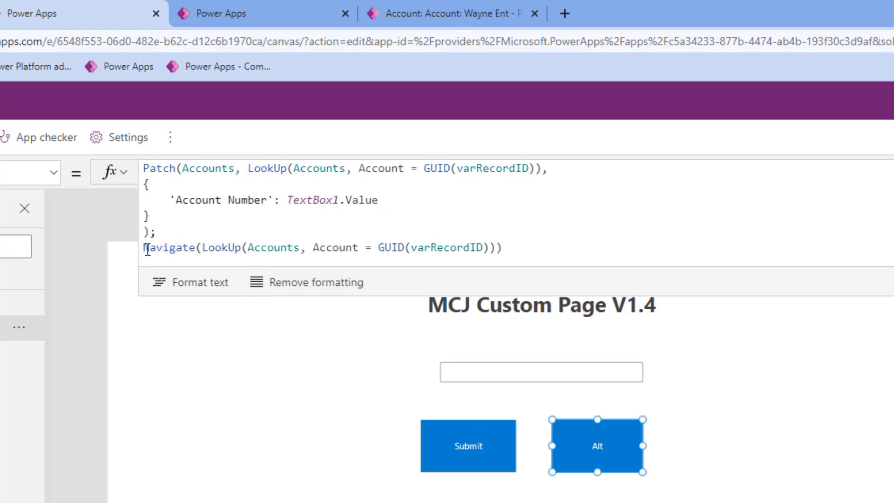
mouse_move(592, 244)
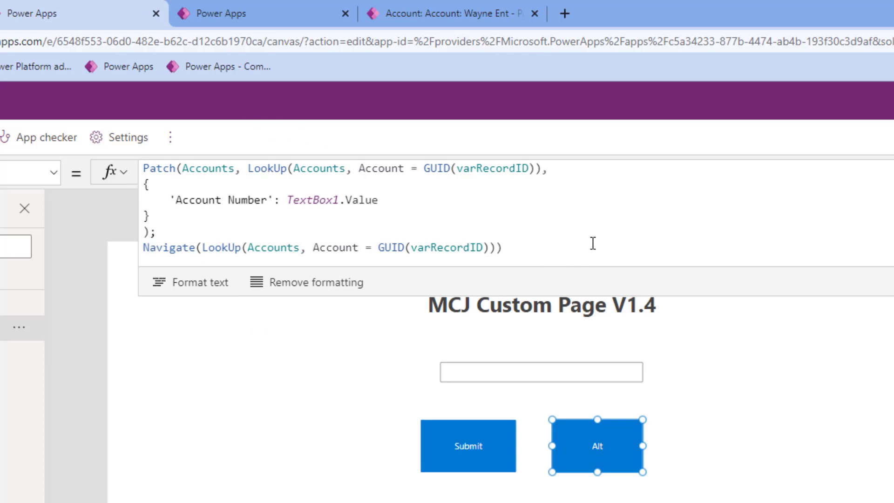
mouse_move(305, 281)
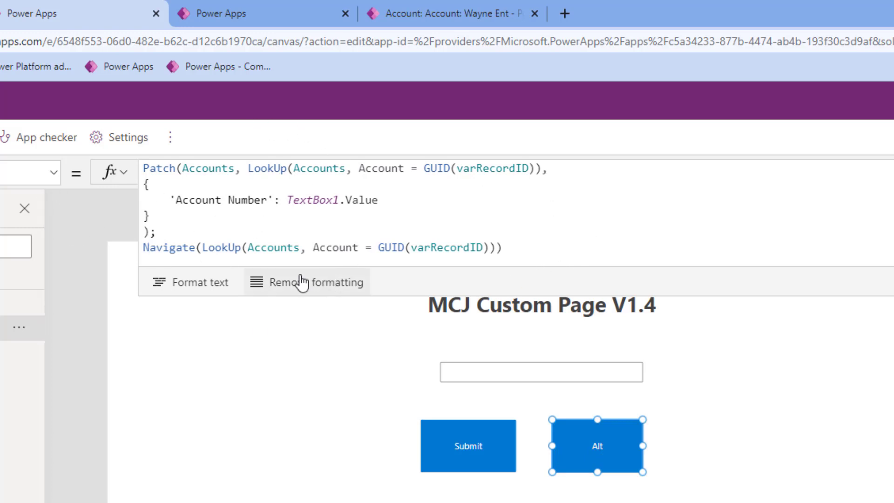
mouse_move(305, 282)
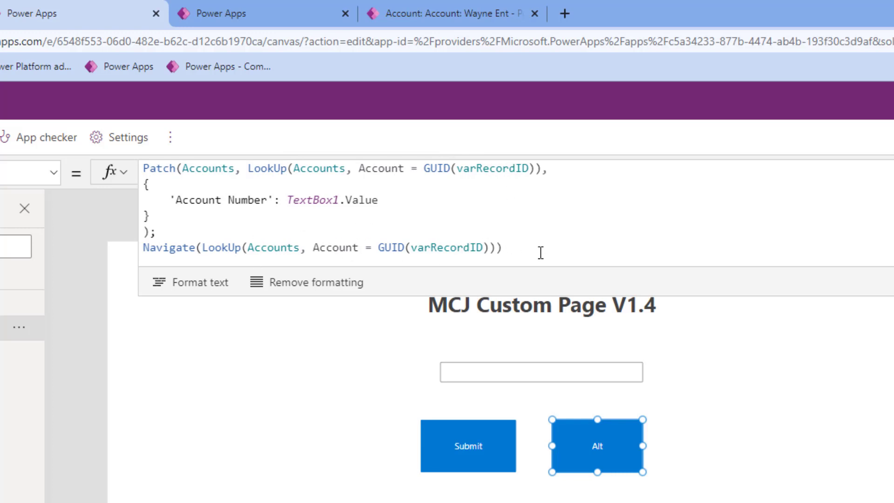
mouse_move(580, 251)
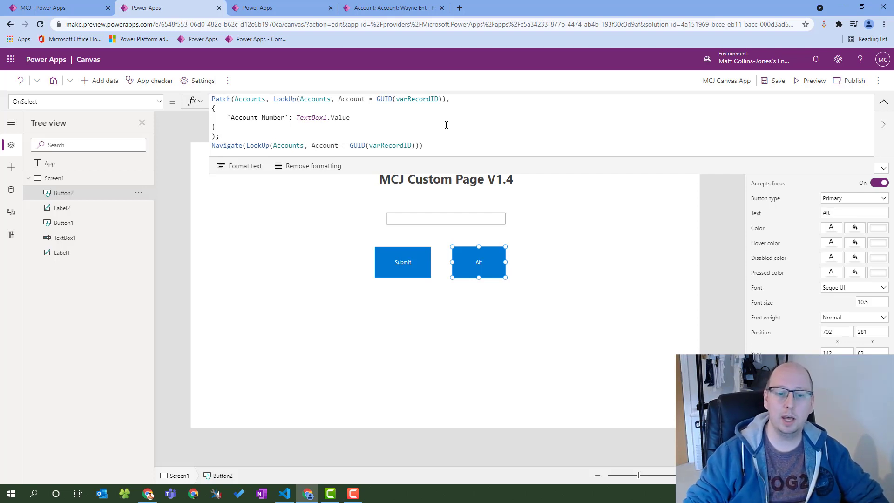
left_click(284, 494)
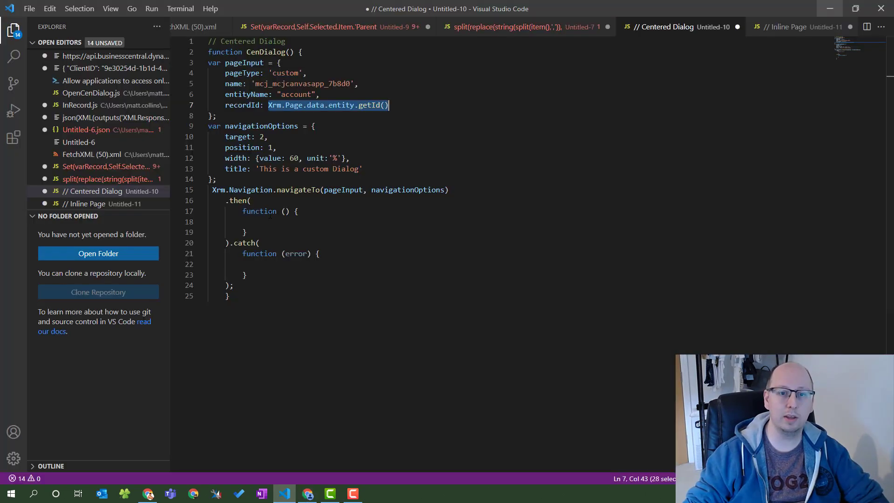